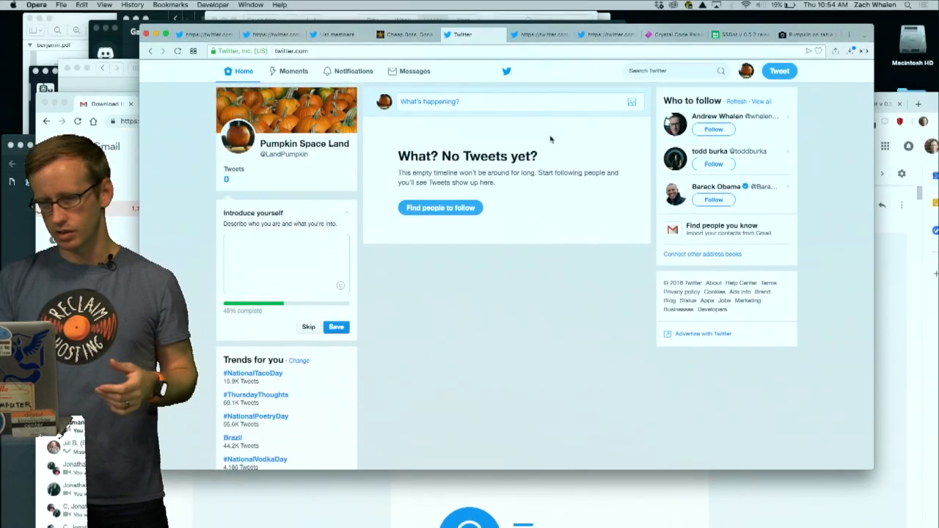
Write and save a pumpkin-themed bio for the Twitter profile
{"action": "left_click", "coordinate": [286, 263]}
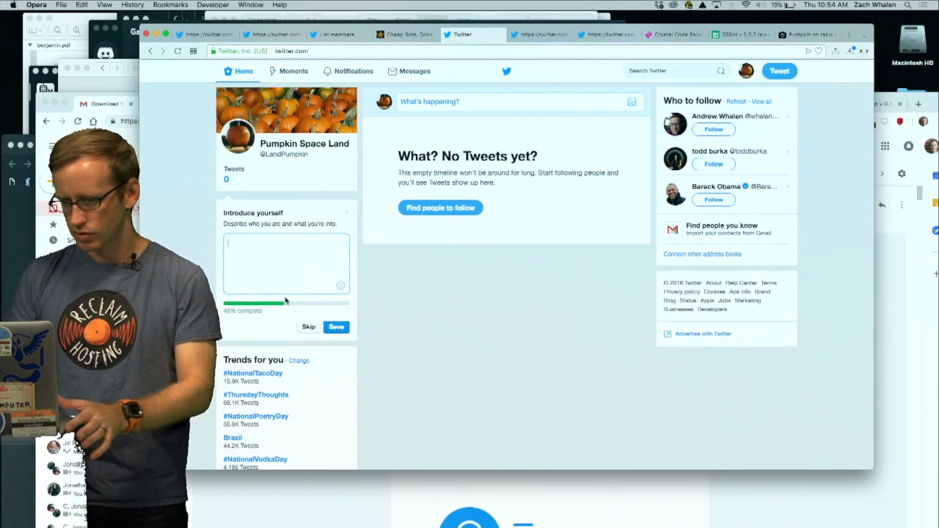
{"action": "type", "text": "Holl"}
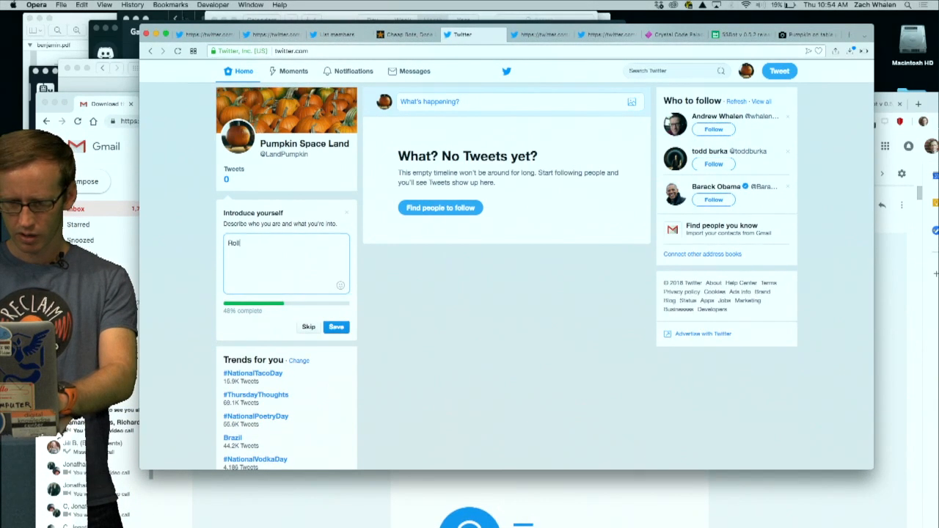
{"action": "type", "text": "olling in the Pm"}
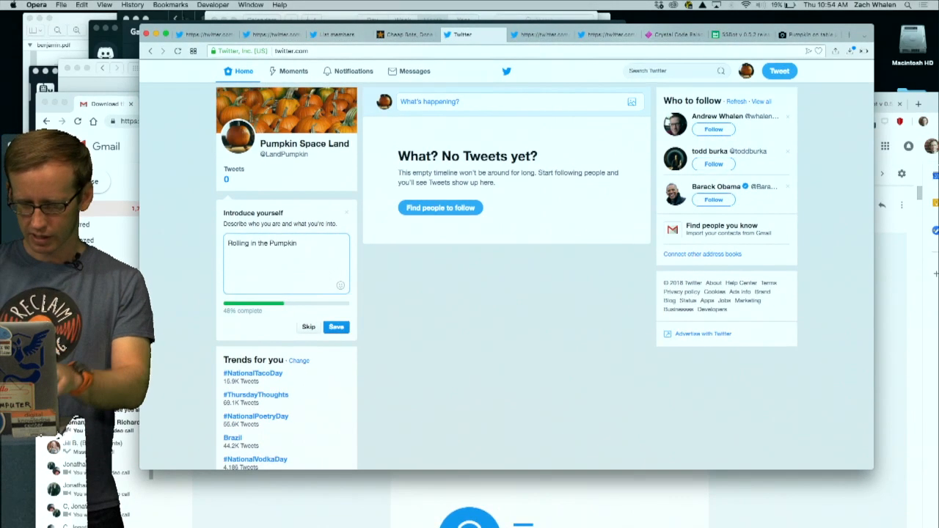
{"action": "type", "text": "Si"}
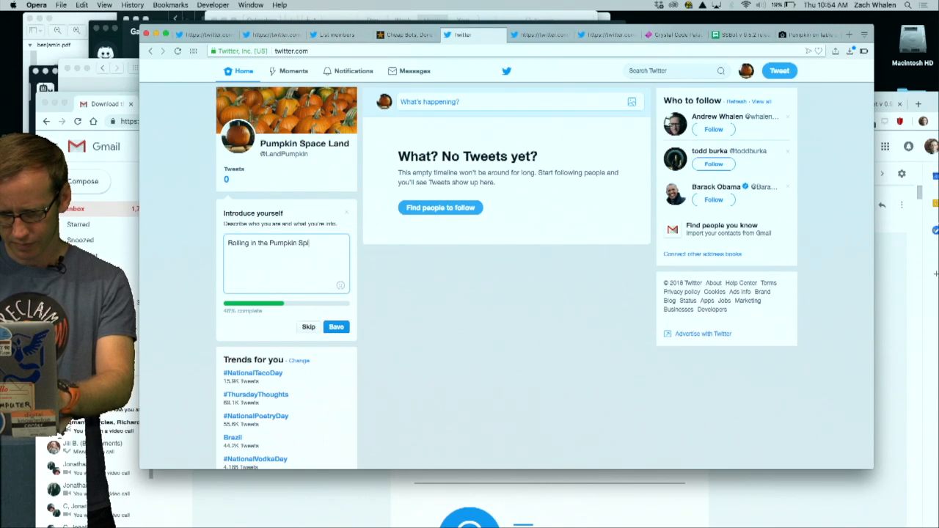
{"action": "left_click", "coordinate": [336, 326]}
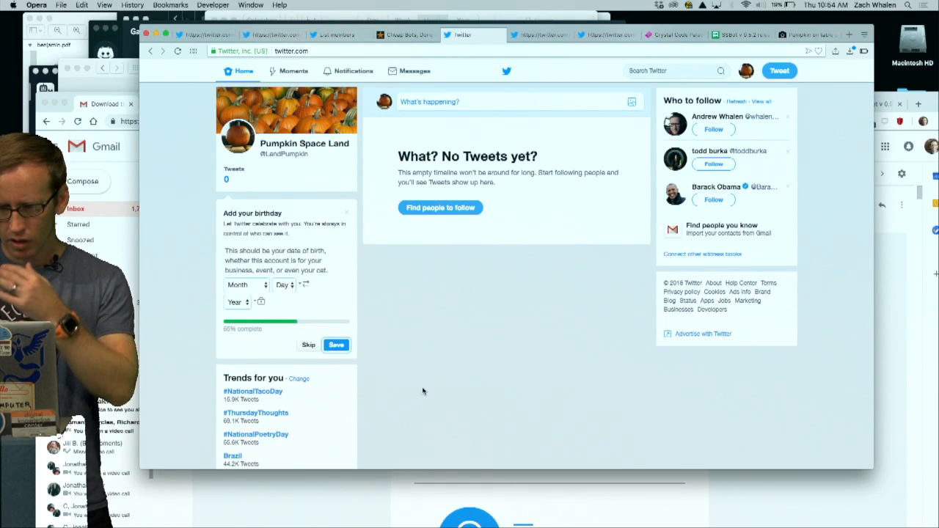
Skip the birthday and save the location as Pumpkin Land
{"action": "left_click", "coordinate": [336, 345]}
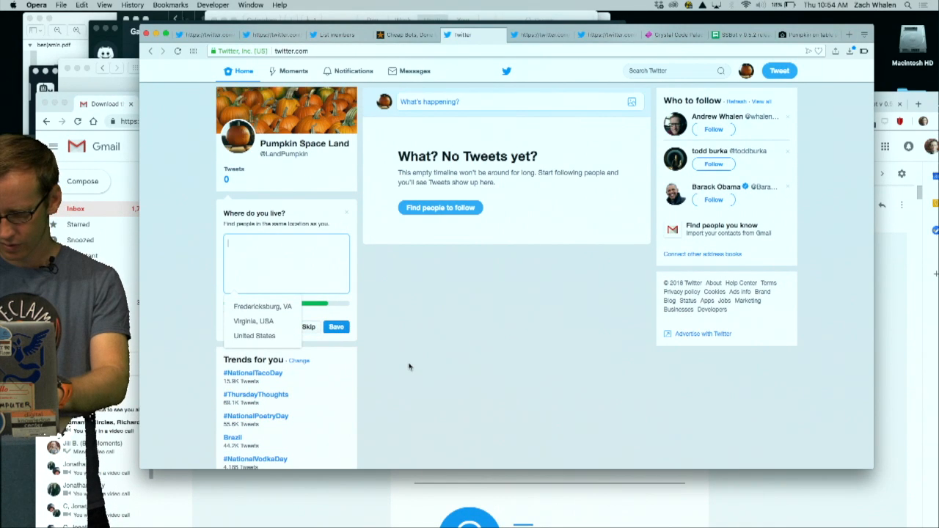
{"action": "type", "text": "Pumpkin Land"}
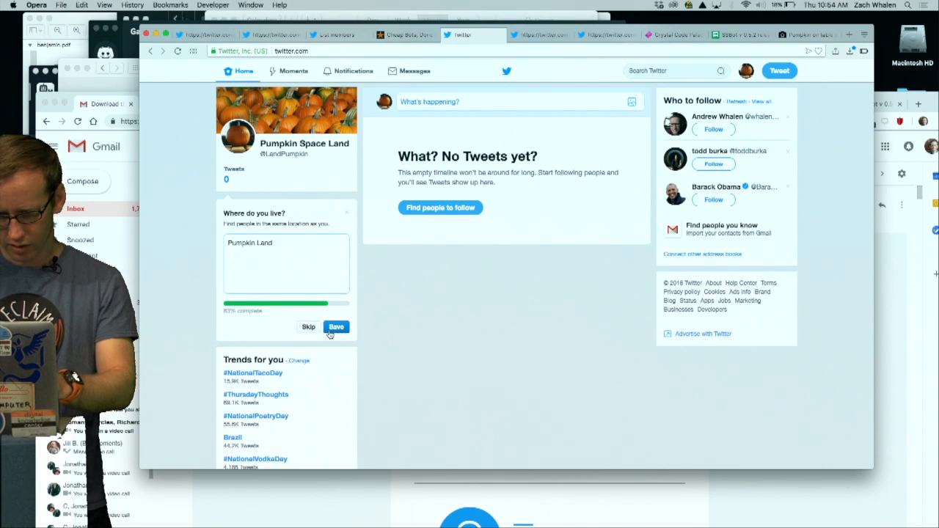
{"action": "left_click", "coordinate": [335, 326]}
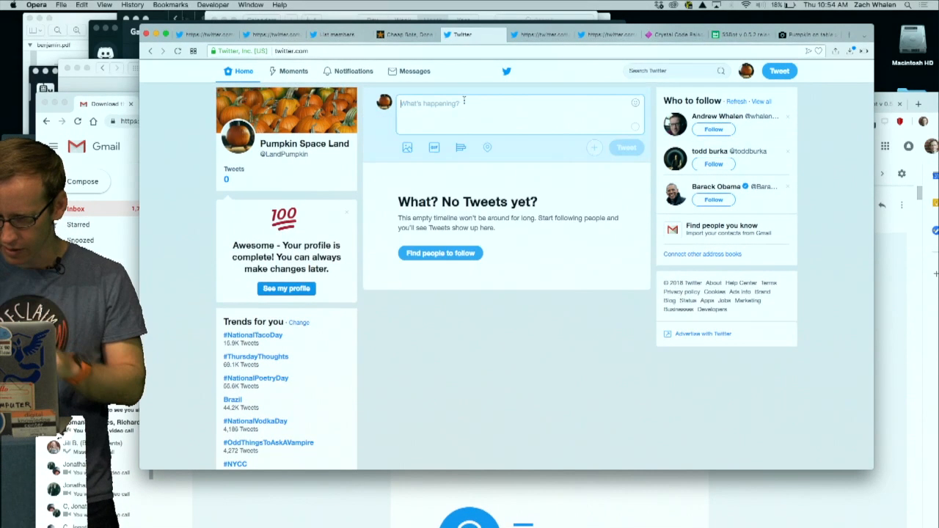
Post the tweet "It's October! Time for the PSL to flow!"
{"action": "type", "text": "It's October! Time for the PSL to flo"}
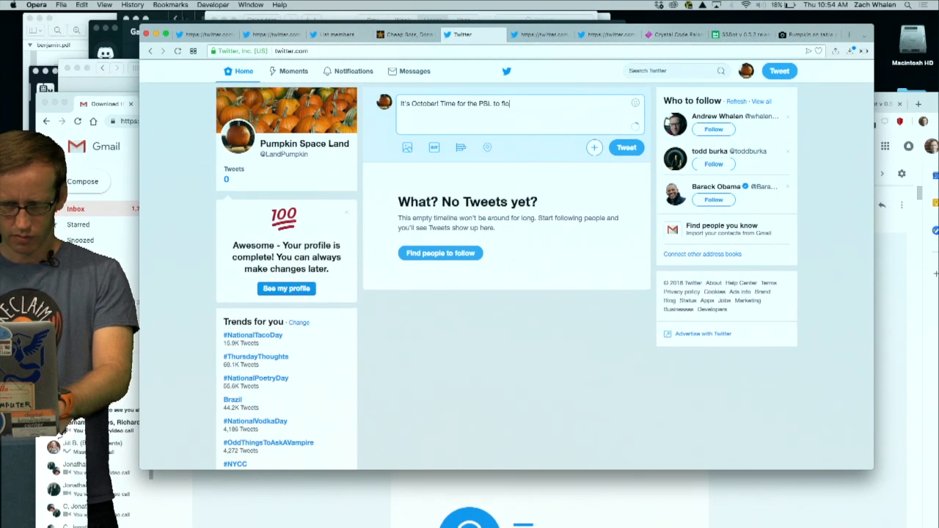
{"action": "type", "text": "w!"}
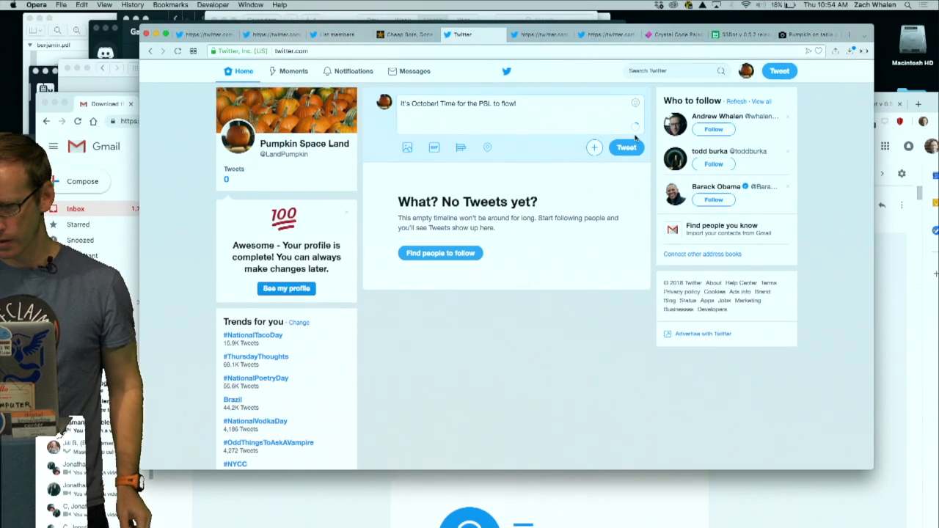
{"action": "left_click", "coordinate": [627, 147]}
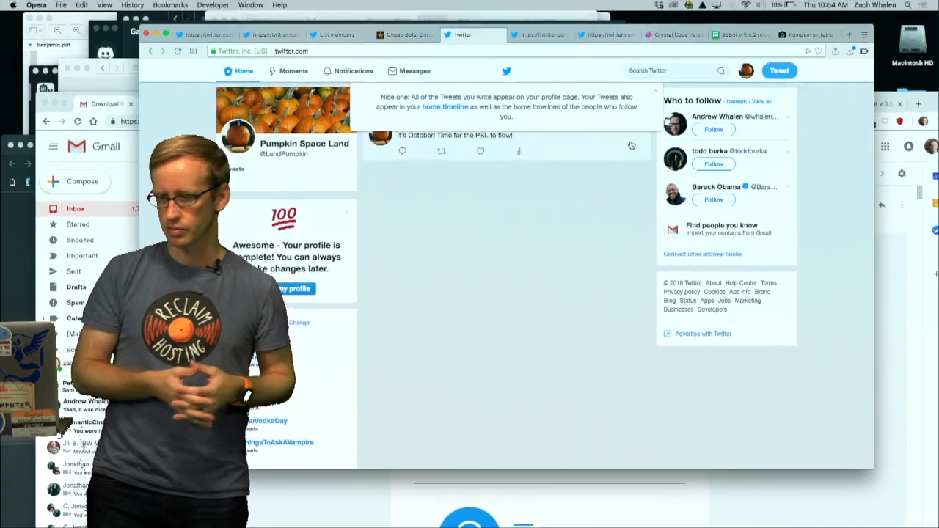
Log out of the _DJ_3000_ bot and re-authorize Cheap Bots with the pumpkin Twitter account
{"action": "left_click", "coordinate": [406, 35]}
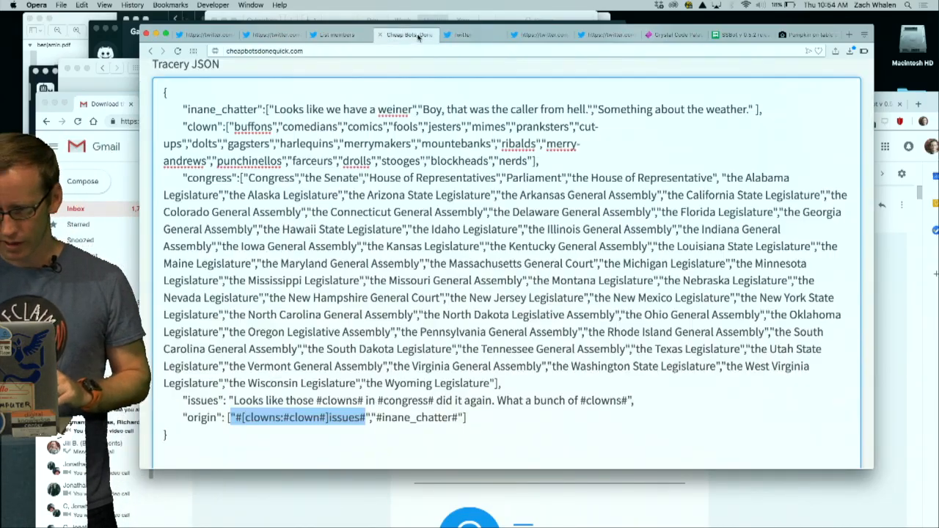
{"action": "scroll", "scroll_direction": "down", "scroll_amount": 3}
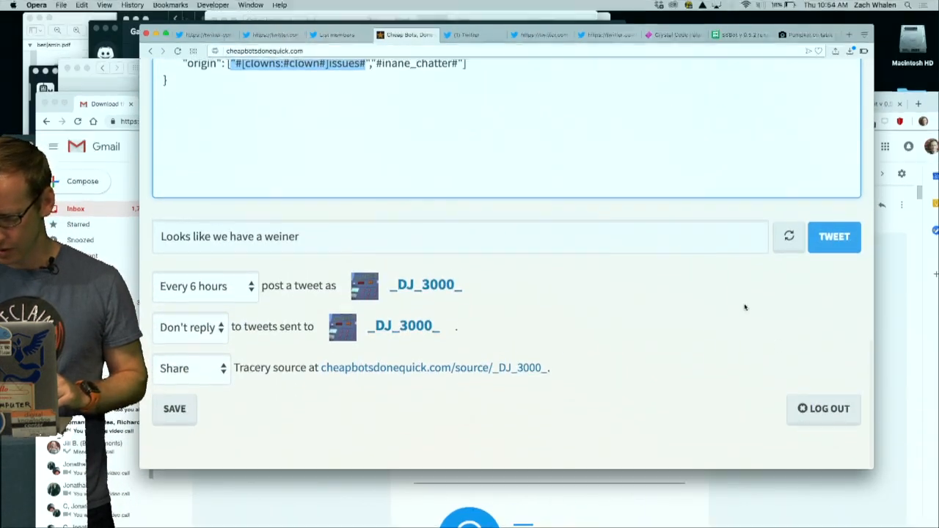
{"action": "left_click", "coordinate": [823, 409]}
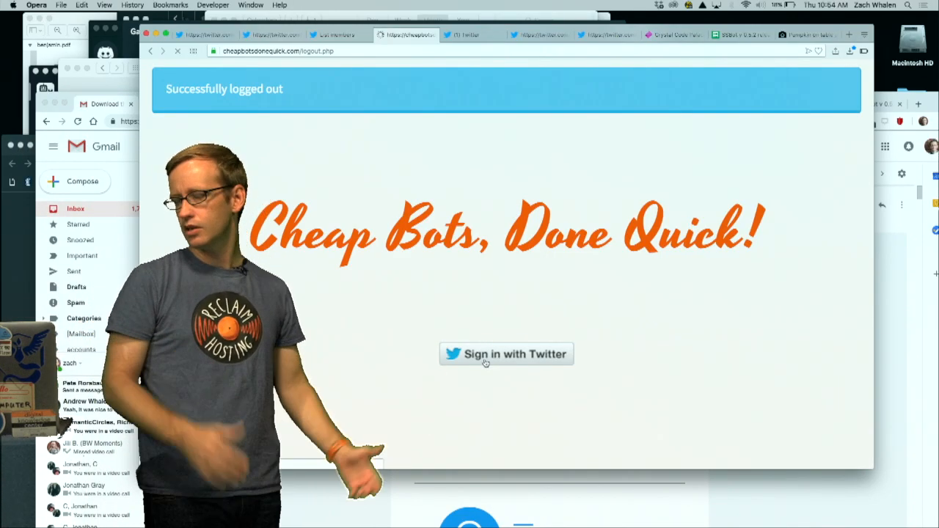
{"action": "left_click", "coordinate": [506, 353]}
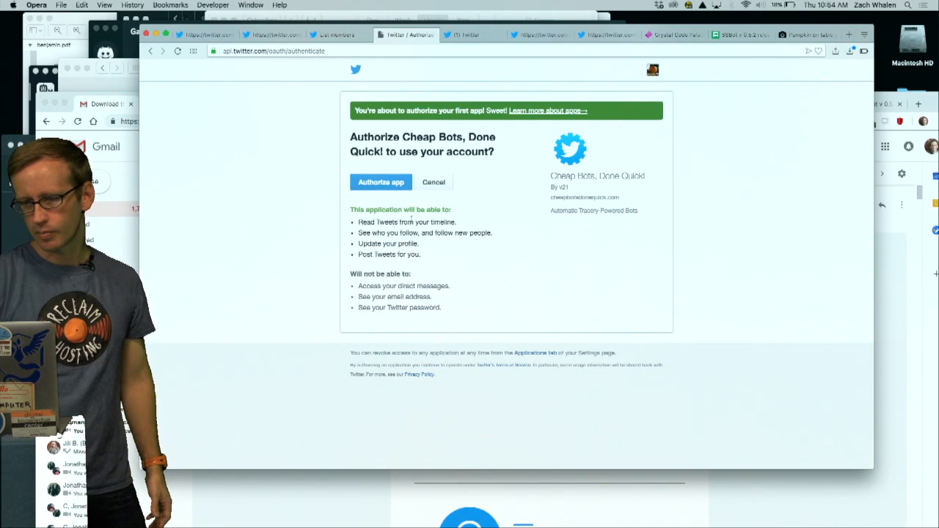
{"action": "left_click", "coordinate": [381, 182]}
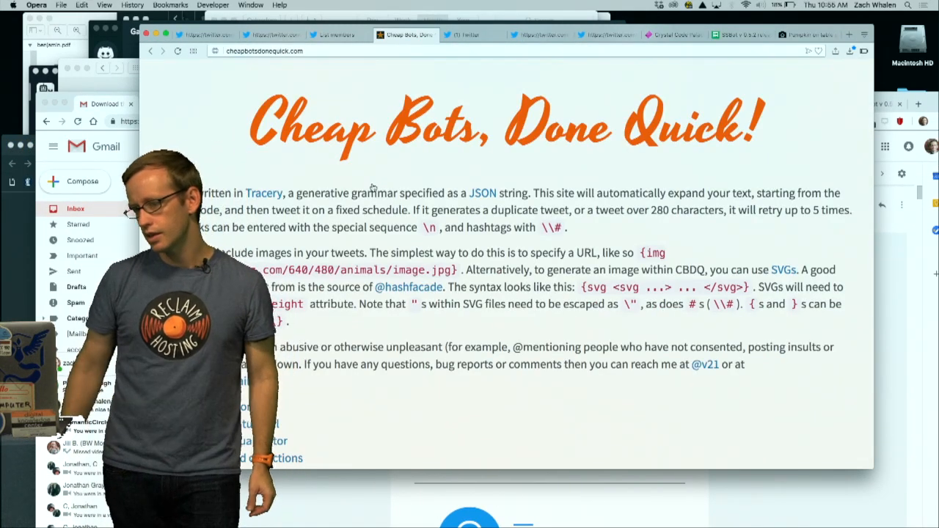
{"action": "scroll", "scroll_direction": "down", "scroll_amount": 3}
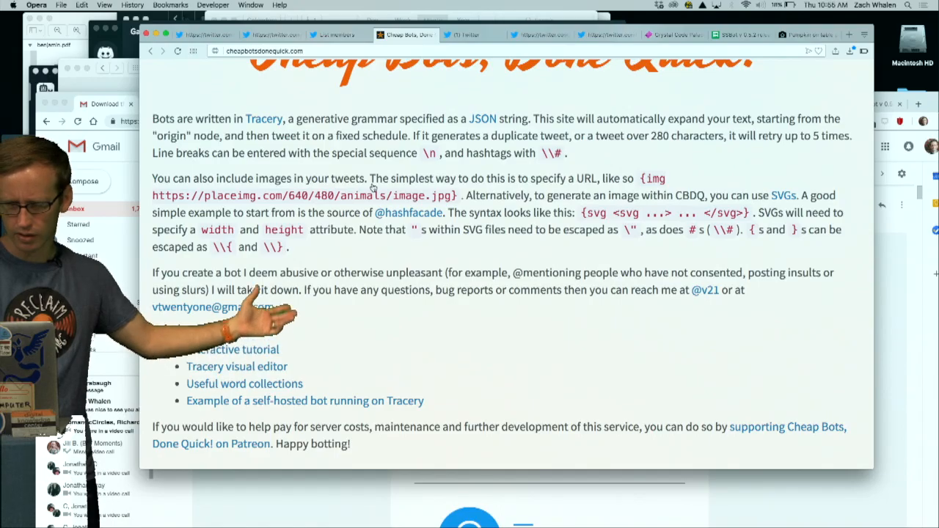
{"action": "scroll", "scroll_direction": "down", "scroll_amount": 3}
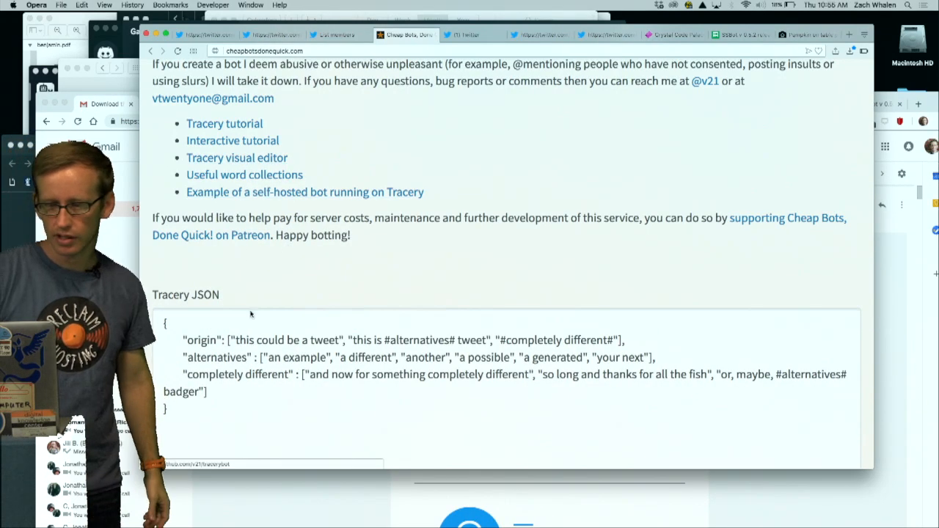
{"action": "scroll", "scroll_direction": "down", "scroll_amount": 3}
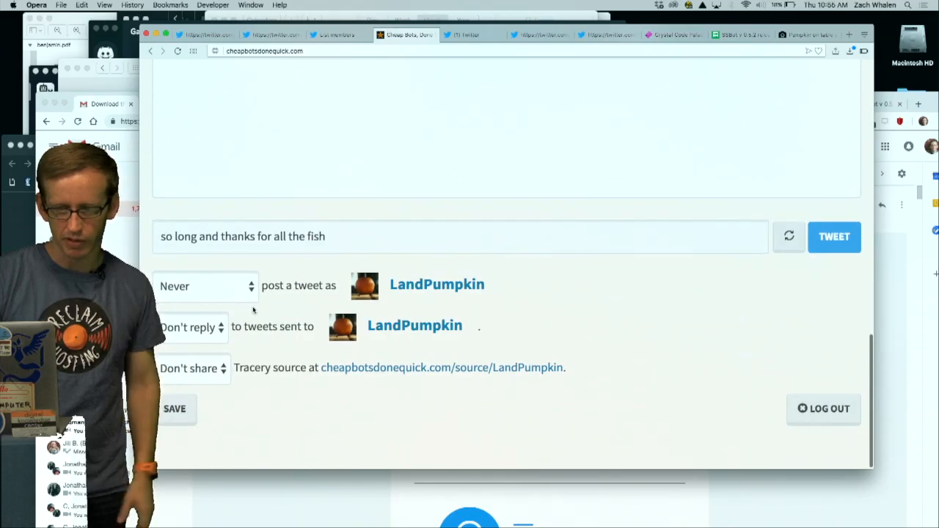
{"action": "scroll", "scroll_direction": "down", "scroll_amount": 3}
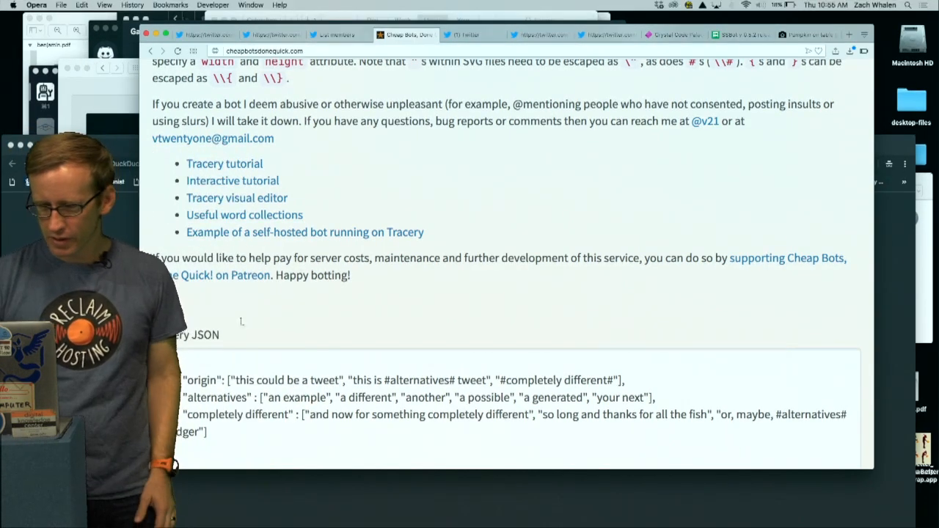
Regenerate the sample tweet preview four times to get varied generated lines
{"action": "scroll", "scroll_direction": "down", "scroll_amount": 3}
{"action": "type", "text": ","}
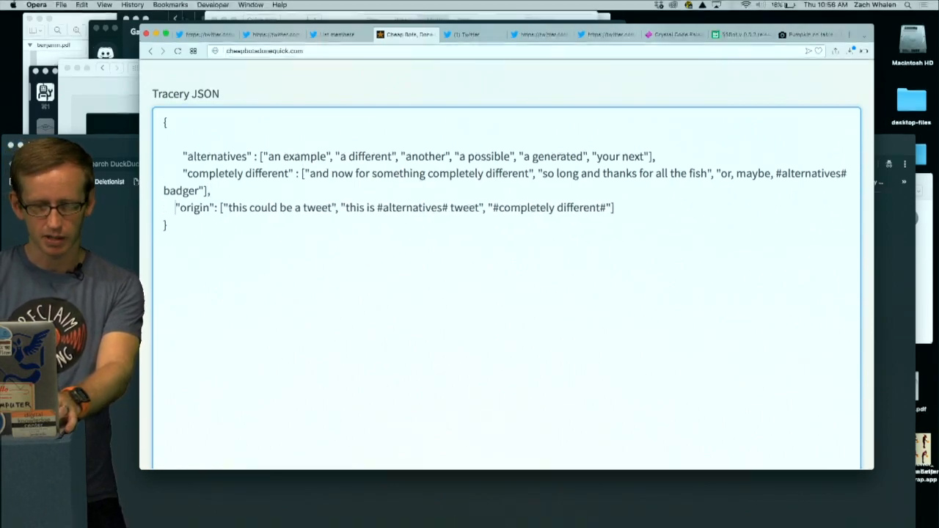
{"action": "scroll", "scroll_direction": "down", "scroll_amount": 3}
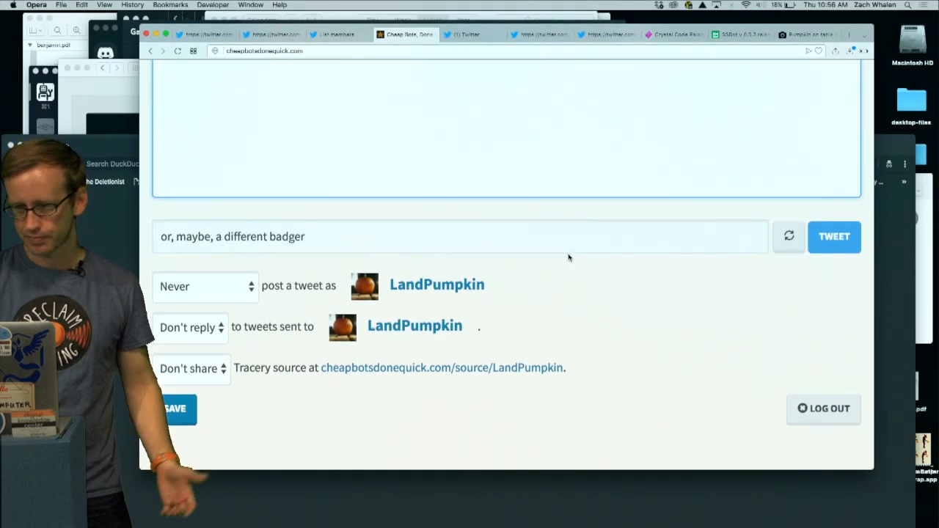
{"action": "left_click", "coordinate": [789, 237]}
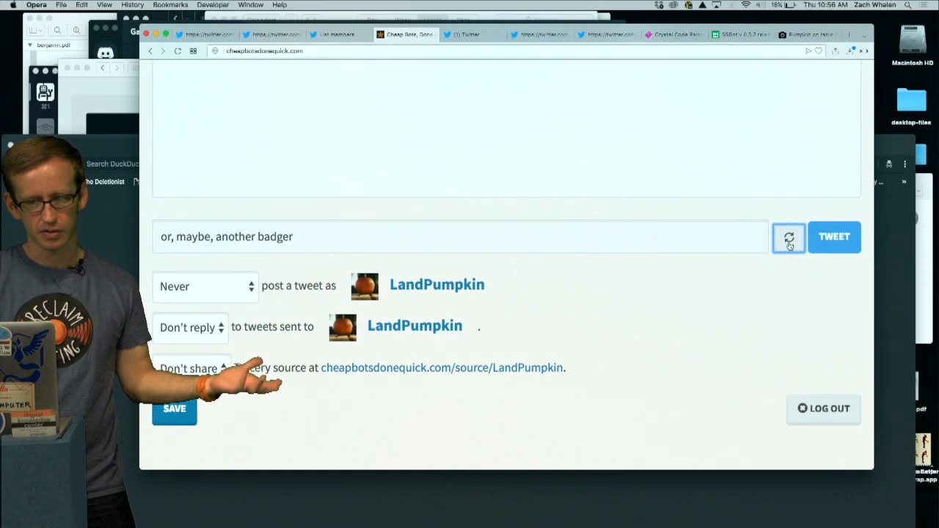
{"action": "left_click", "coordinate": [787, 236]}
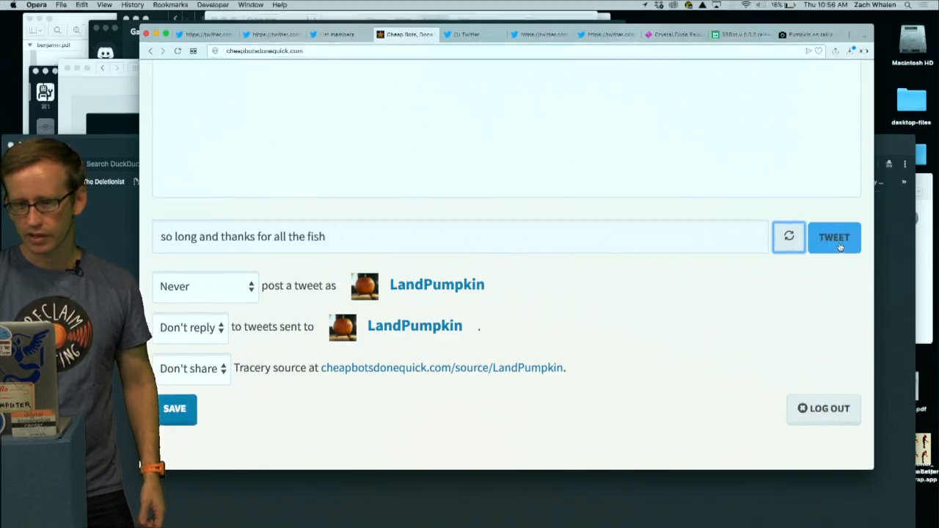
{"action": "left_click", "coordinate": [788, 236]}
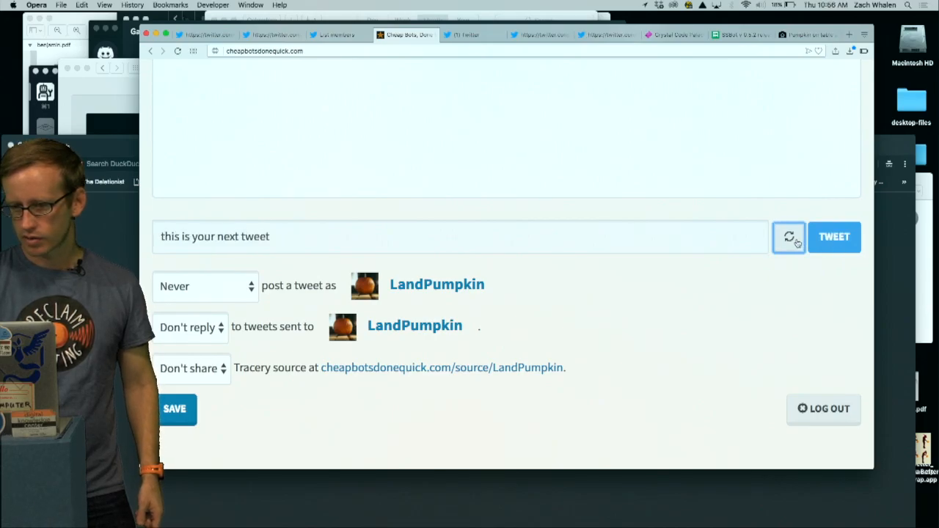
{"action": "left_click", "coordinate": [788, 236]}
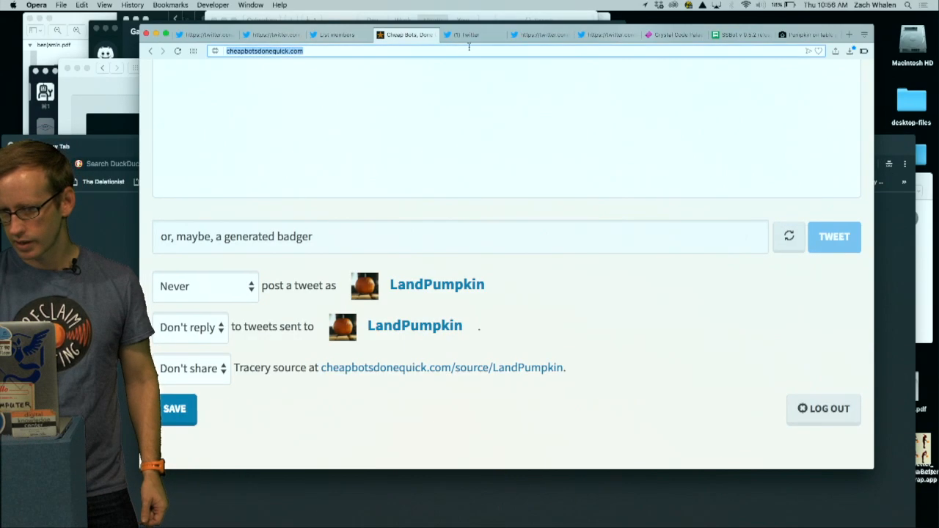
Delete the 'or, maybe, a generated badger' test tweet from the Twitter timeline
{"action": "left_click", "coordinate": [473, 35]}
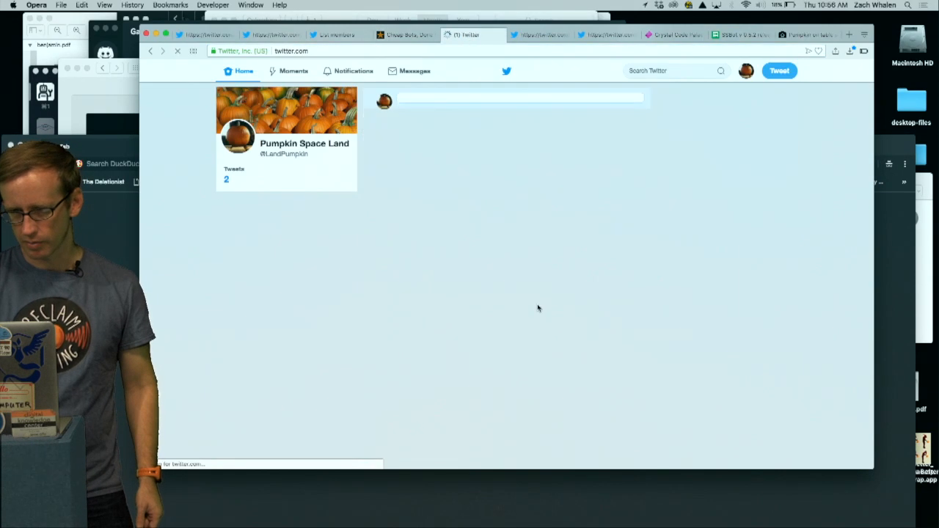
{"action": "left_click", "coordinate": [641, 128]}
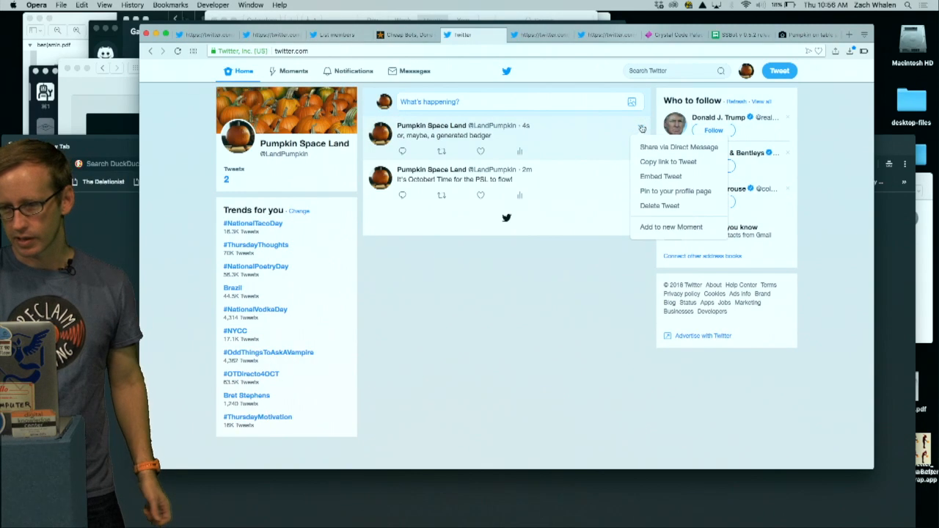
{"action": "left_click", "coordinate": [658, 205]}
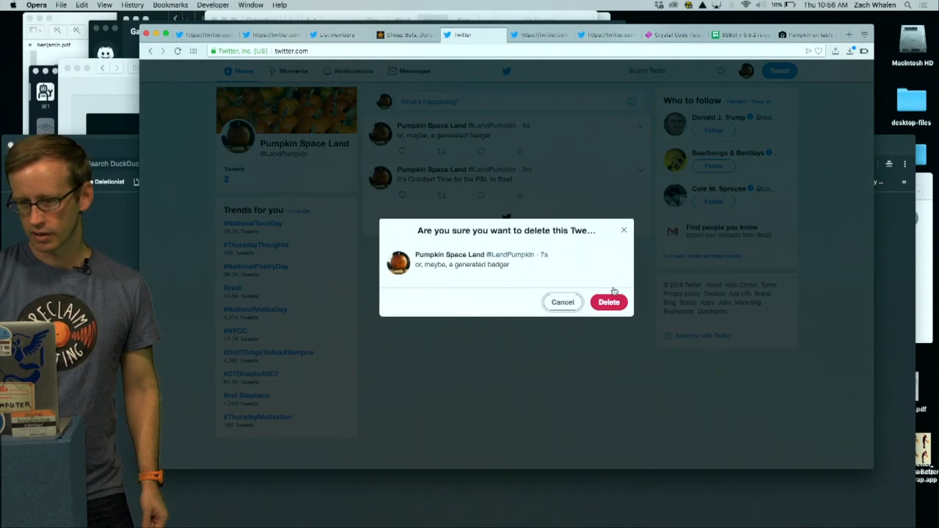
{"action": "left_click", "coordinate": [405, 35]}
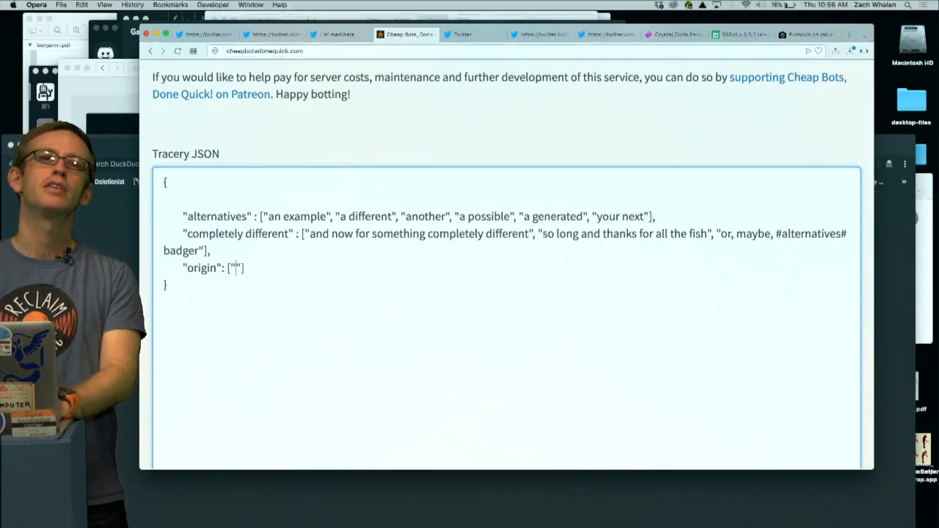
Type "Wouldn't it be nice to have a nice, refreshing, pumpkin-spice latte?" into the origin array
{"action": "type", "text": "WoudInt"}
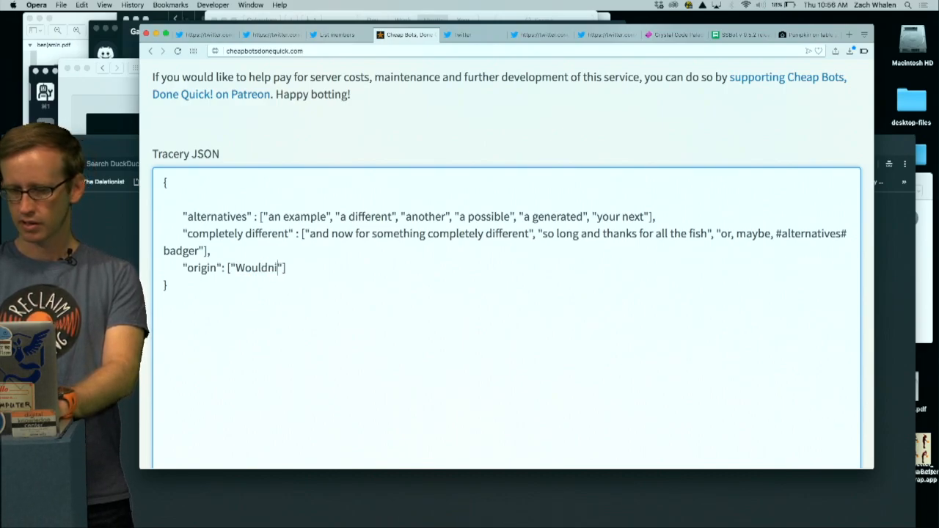
{"action": "type", "text": "'t"}
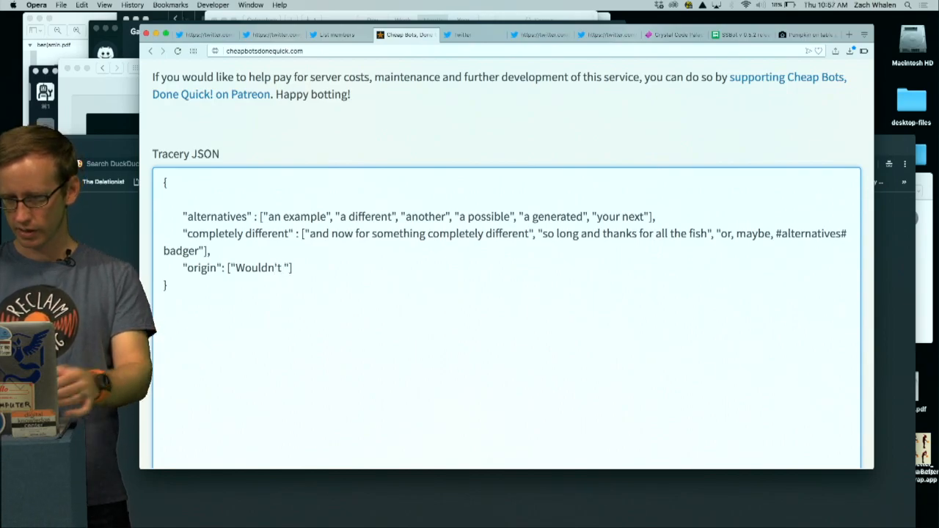
{"action": "type", "text": "it be nice to have a"}
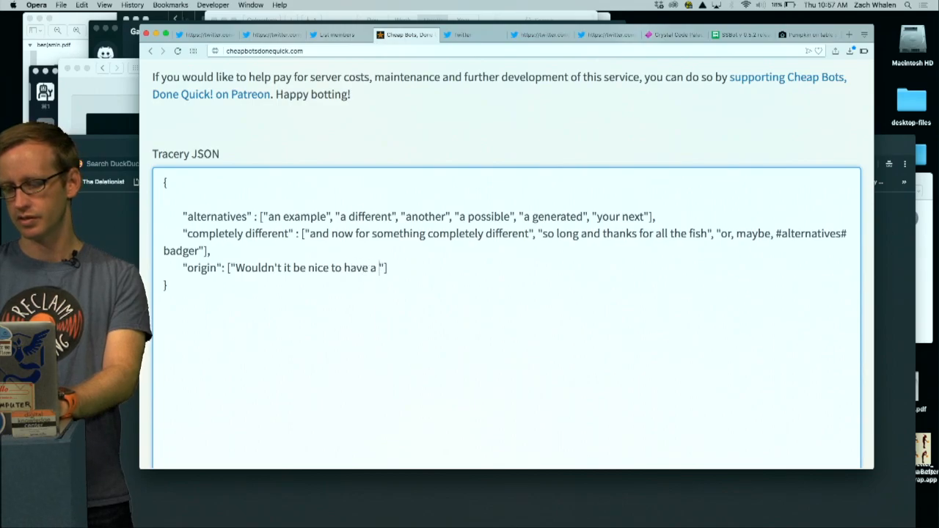
{"action": "type", "text": "nice, refreshing"}
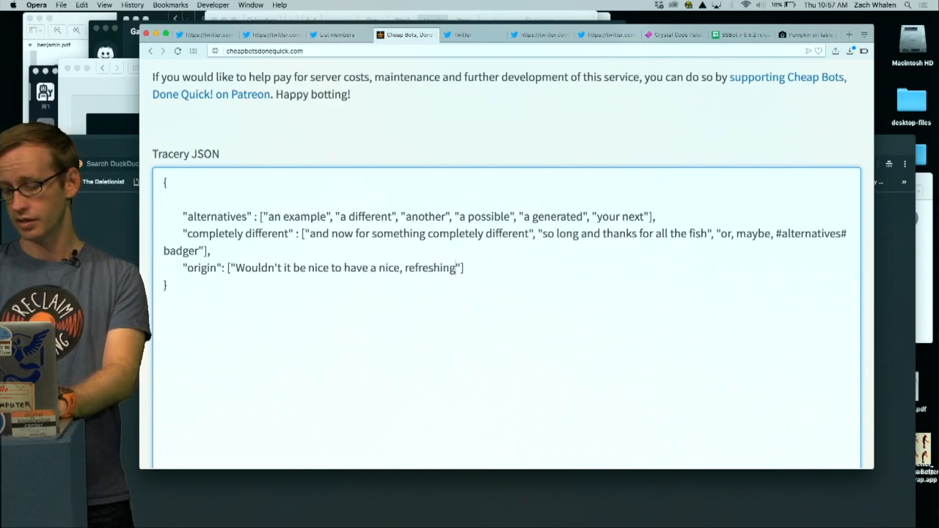
{"action": "type", "text": ", pumpkin"}
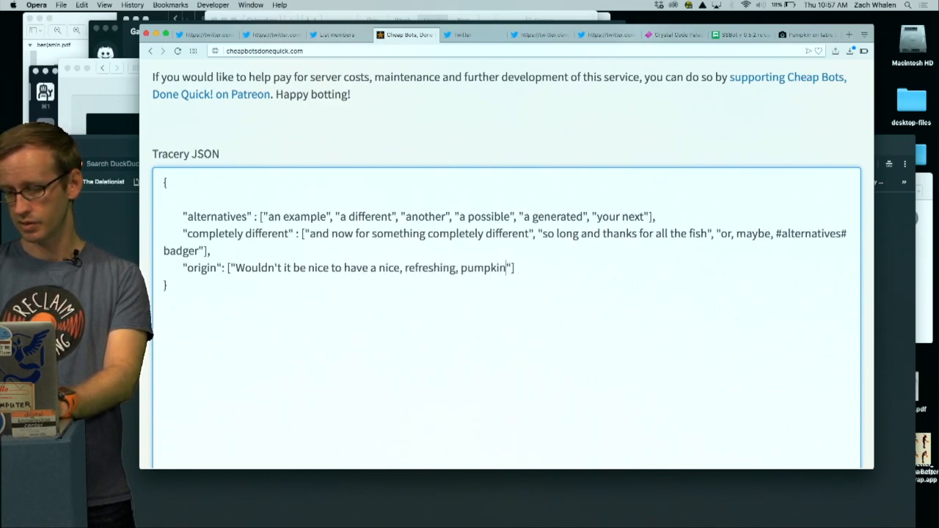
{"action": "type", "text": "-spice latte?"}
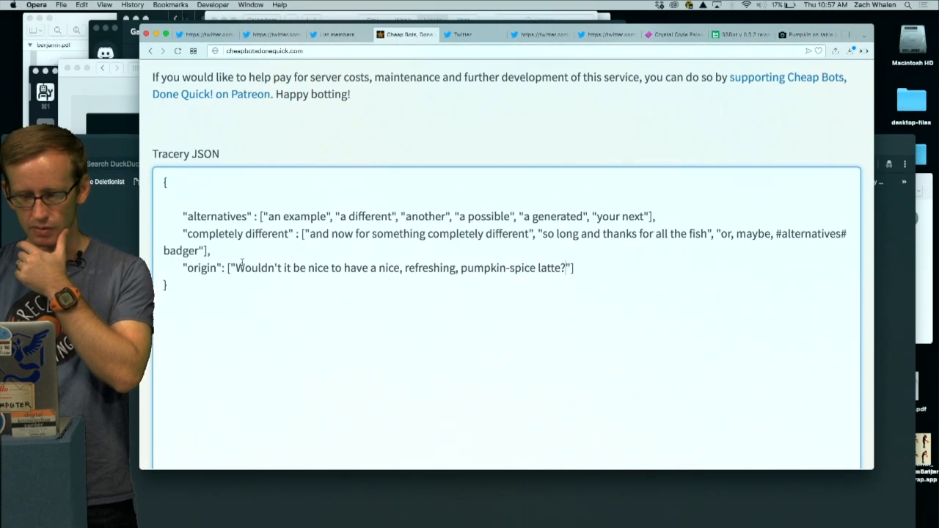
{"action": "scroll", "scroll_direction": "down", "scroll_amount": 3}
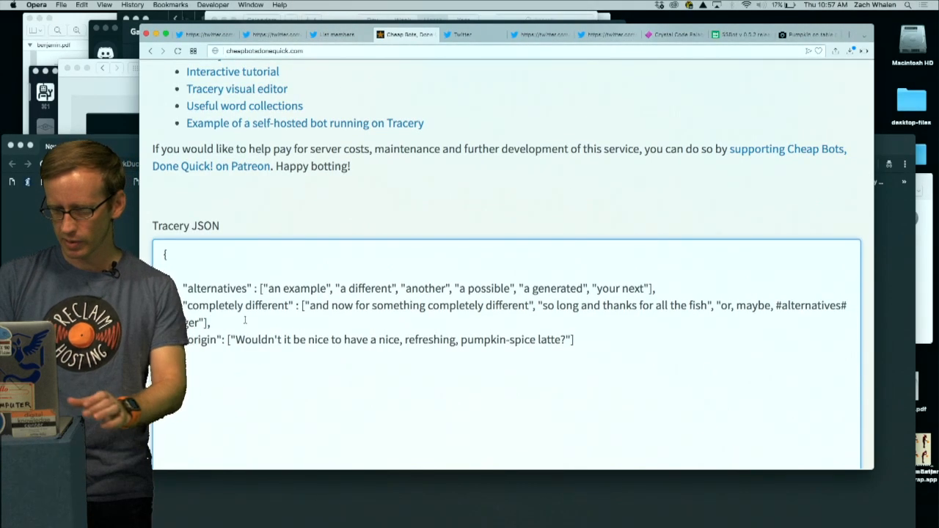
Create an intro rule ('Wouldn't it be nice to', 'How about') and start origin with #intro#
{"action": "type", "text": "badger"}
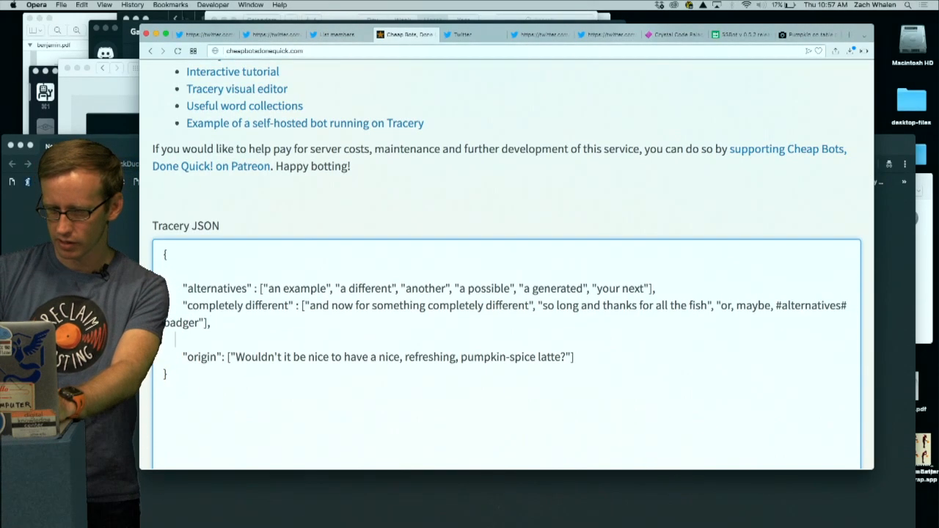
{"action": "type", "text": "\"intro"}
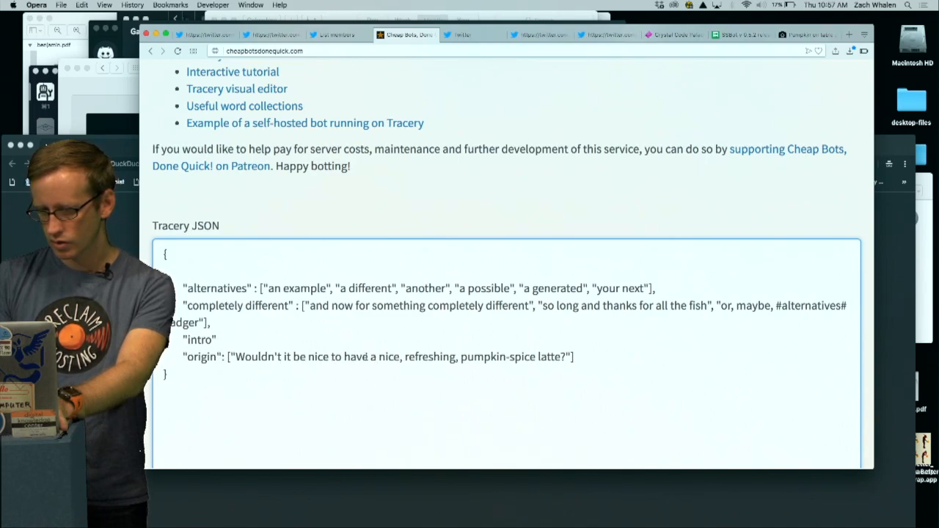
{"action": "type", "text": ": [\" ],"}
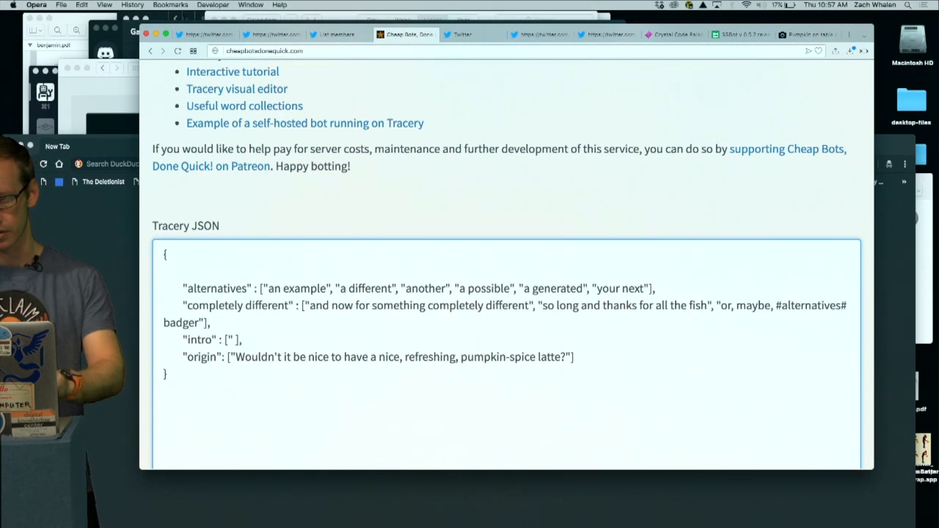
{"action": "type", "text": "Woud"}
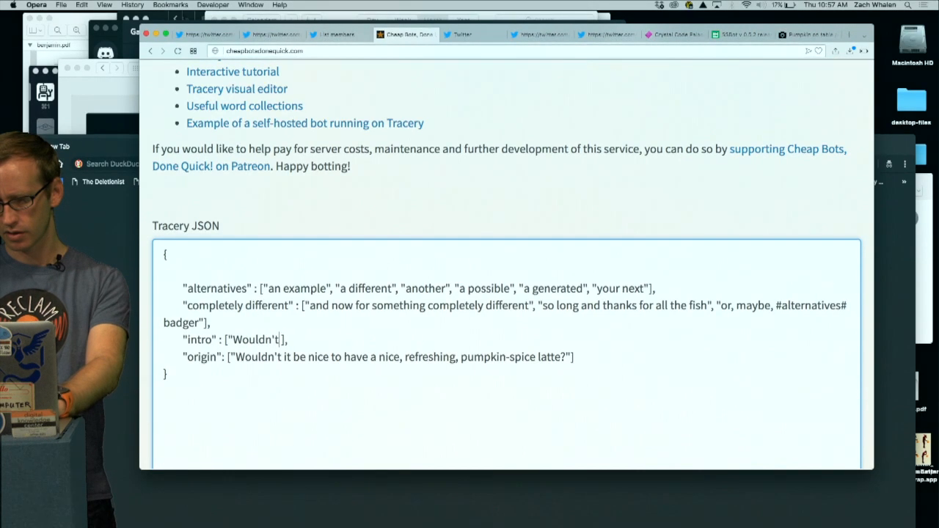
{"action": "type", "text": "it be nice t"}
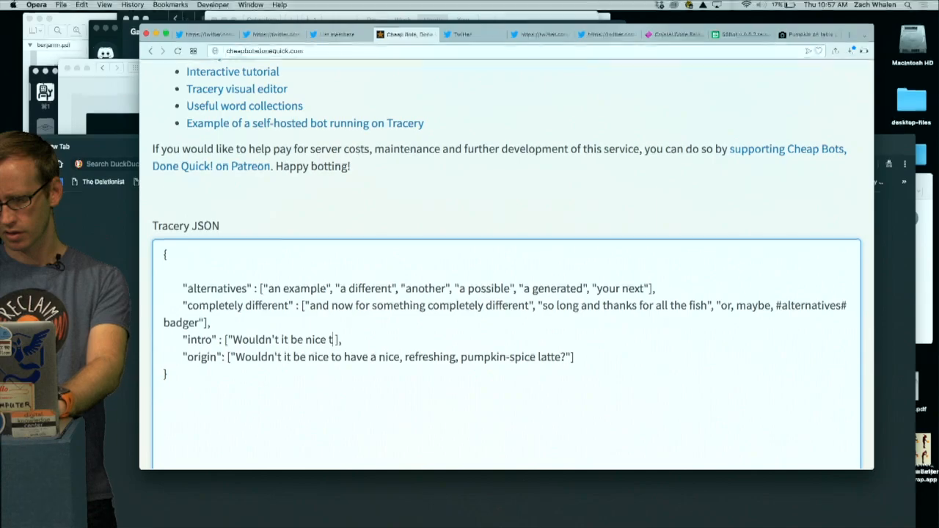
{"action": "type", "text": "t"}
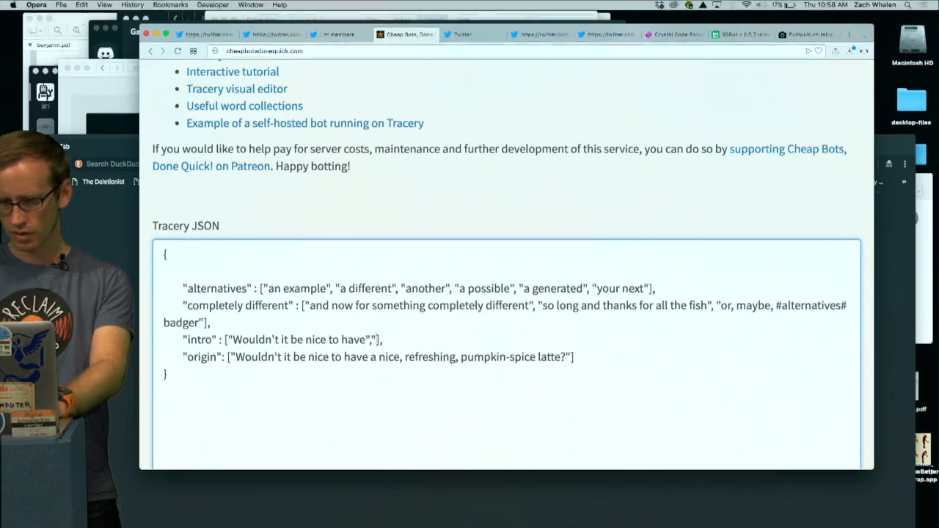
{"action": "type", "text": "How ab"}
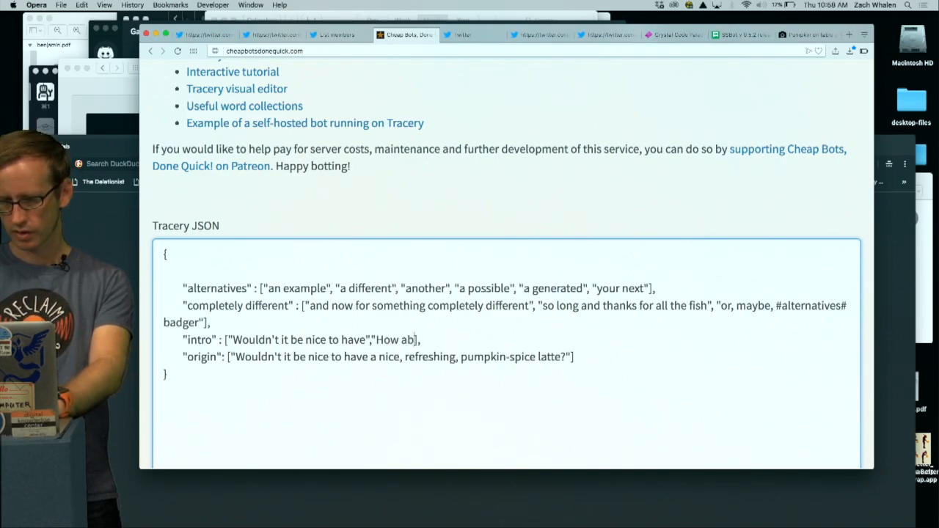
{"action": "type", "text": "out"}
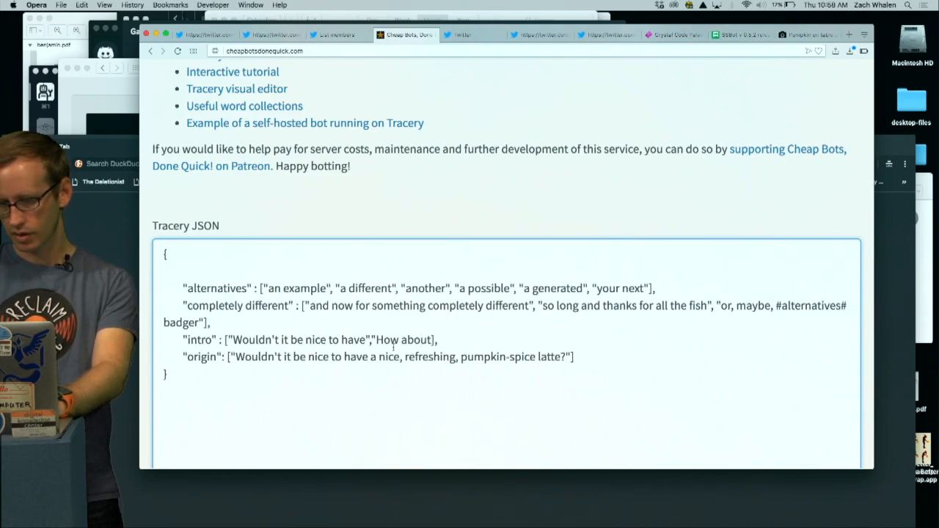
{"action": "left_click_drag", "start_coordinate": [237, 357], "coordinate": [368, 356]}
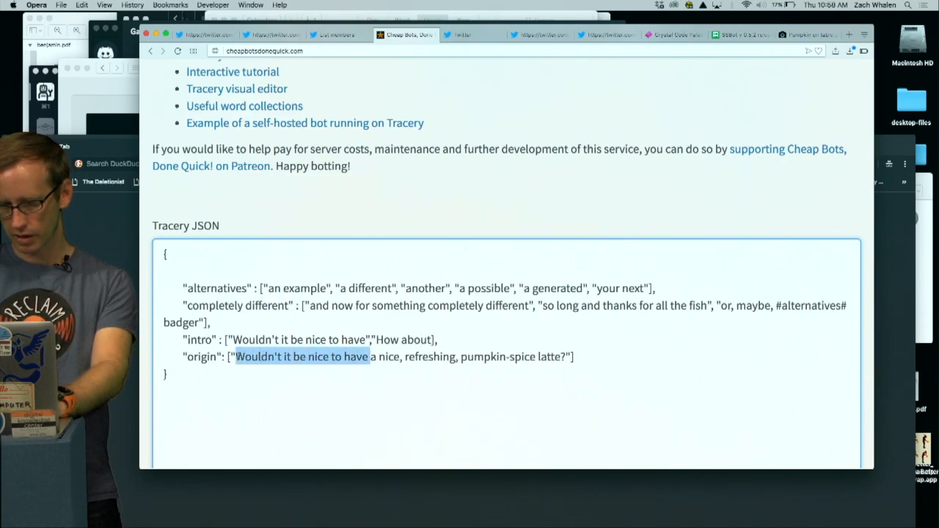
{"action": "type", "text": "#intro"}
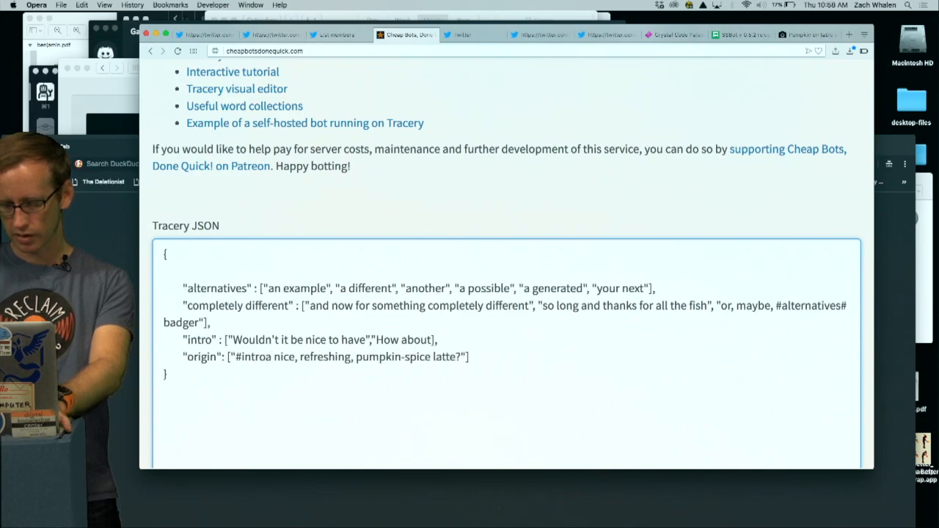
{"action": "type", "text": "#"}
{"action": "type", "text": ",\""}
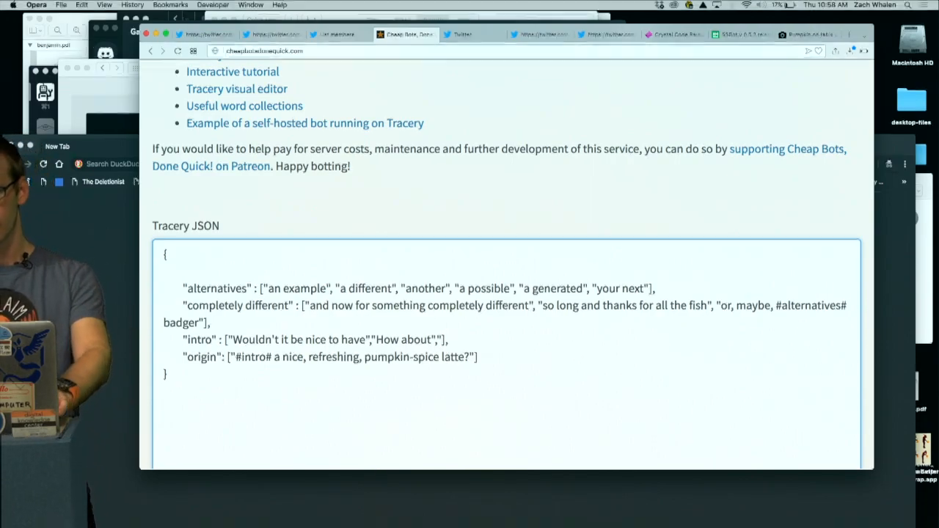
Add more intro phrases such as 'I could really go for' and a 'Why would people' line
{"action": "type", "text": "I could really go"}
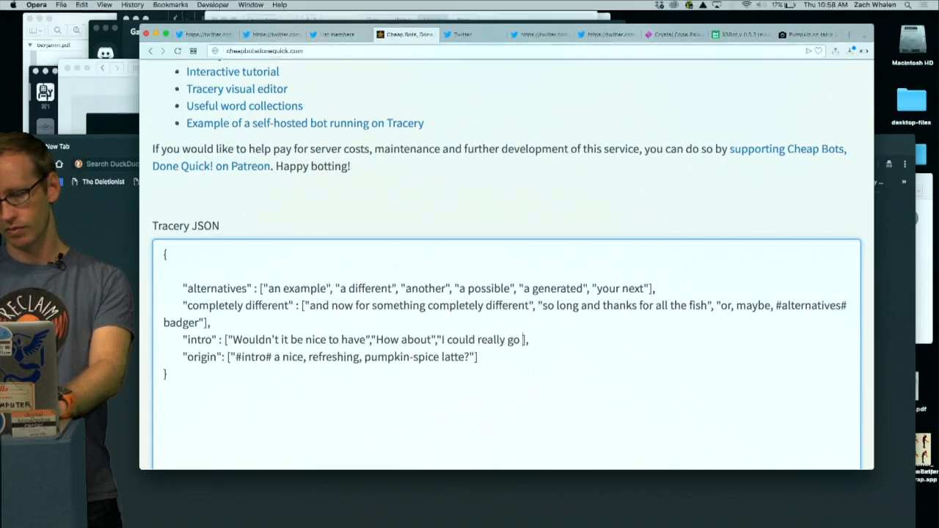
{"action": "type", "text": "for\",\"\""}
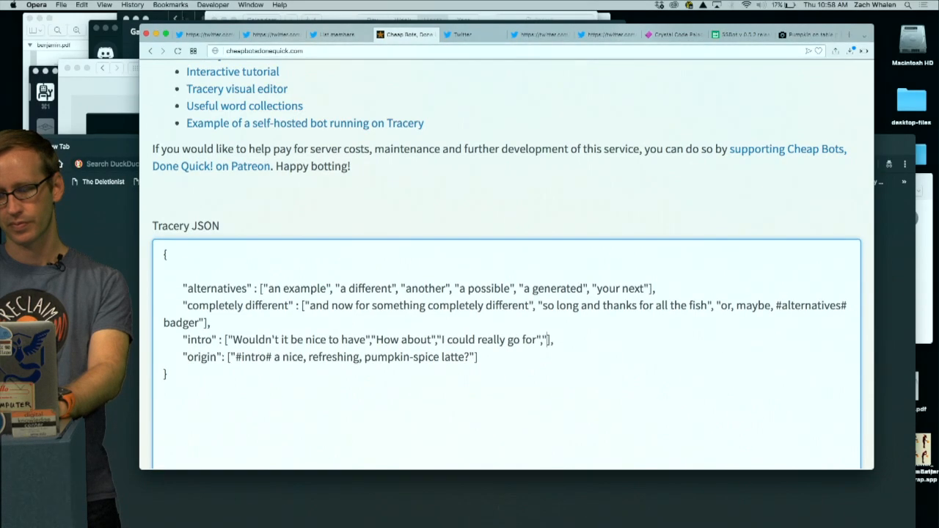
{"action": "type", "text": "Why do"}
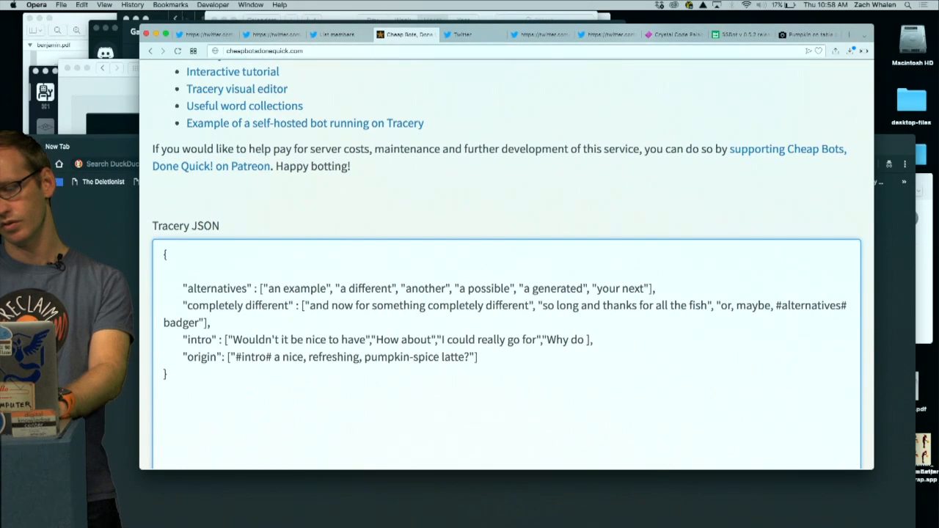
{"action": "type", "text": "people"}
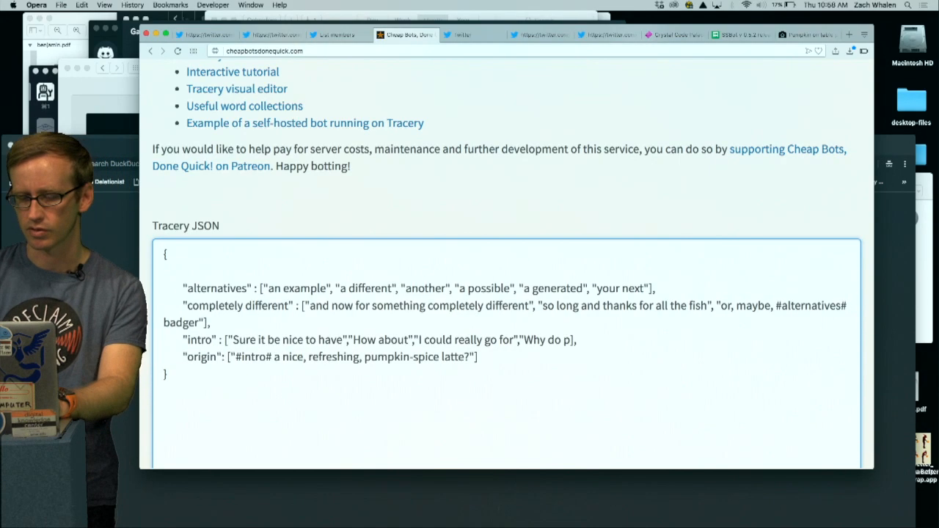
{"action": "type", "text": "would b"}
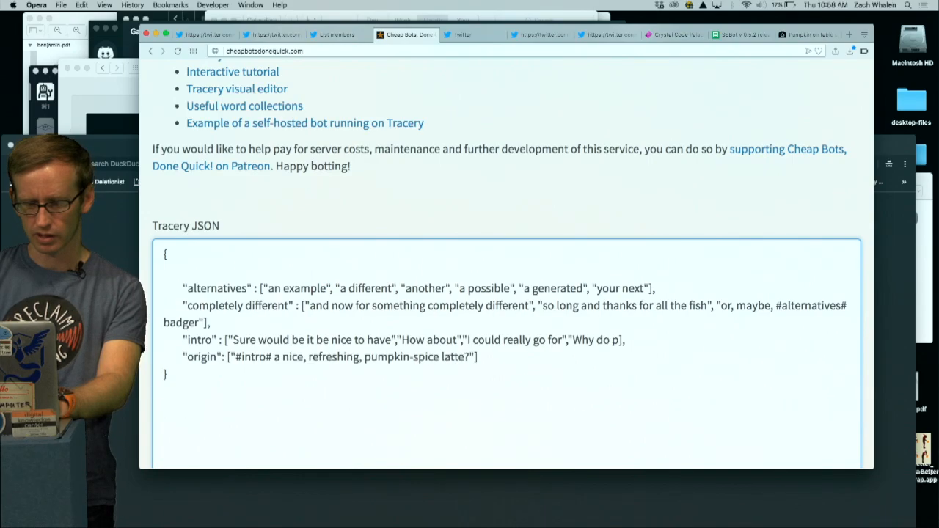
Reword intros to 'Sure would be nice to have' and 'Some people get irrationally angry about'
{"action": "left_click", "coordinate": [330, 339]}
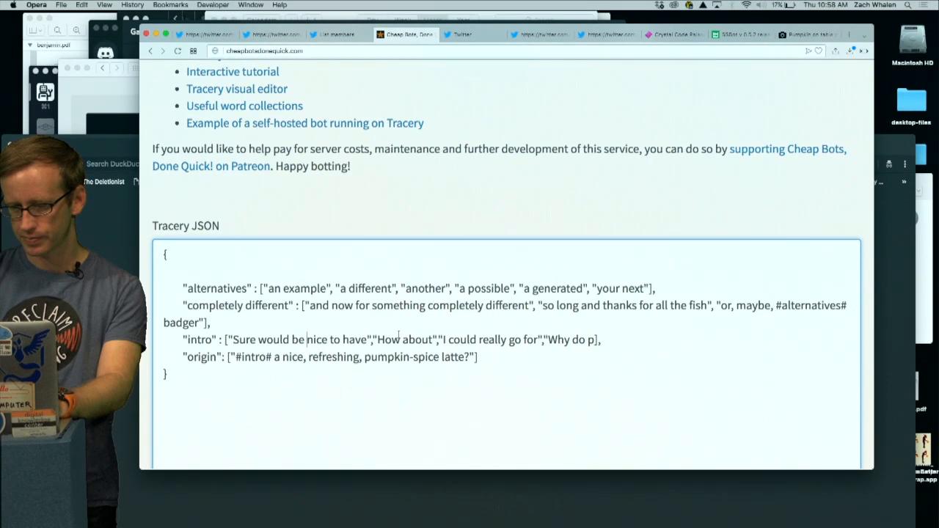
{"action": "double_click", "coordinate": [387, 339]}
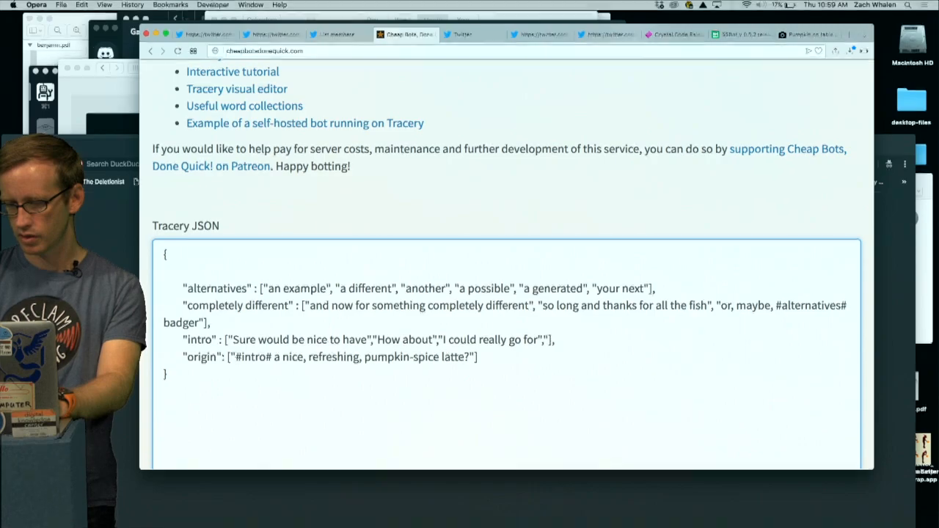
{"action": "type", "text": "Some people get irrationally angry about\""}
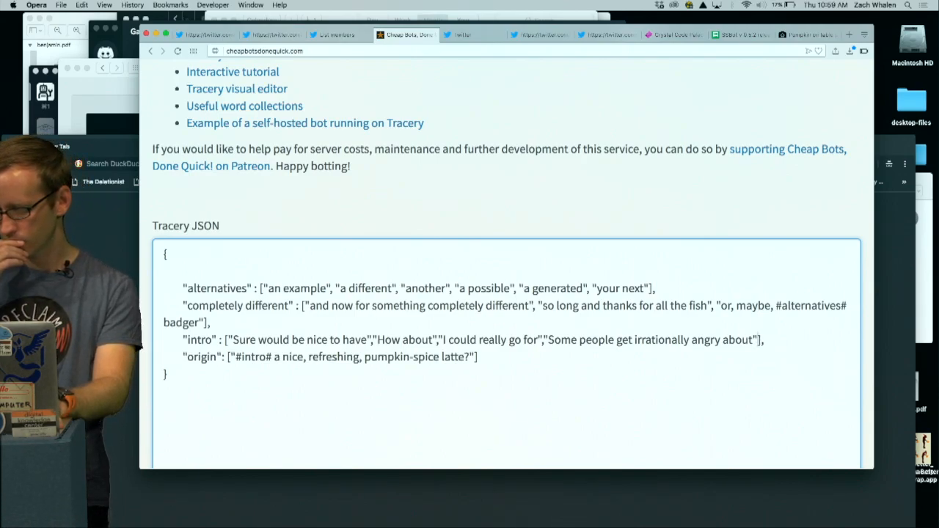
{"action": "scroll", "scroll_direction": "down", "scroll_amount": 3}
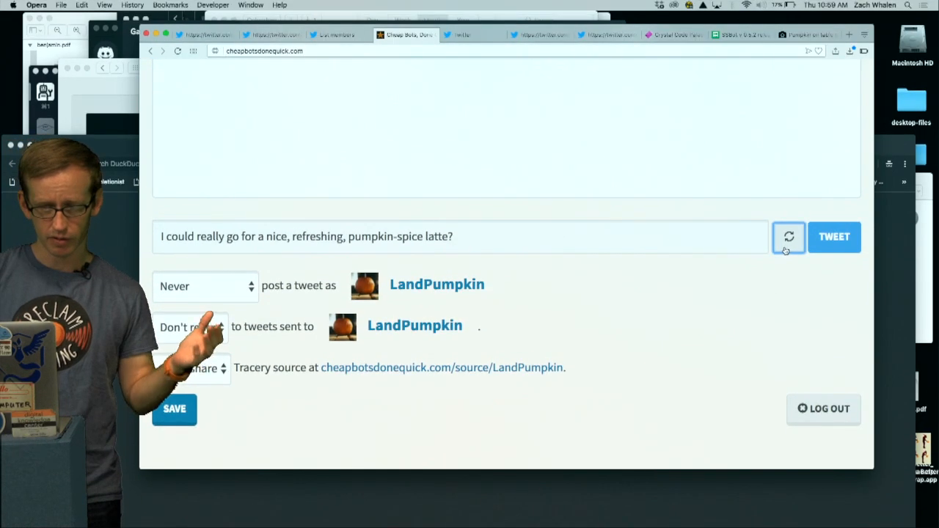
Refresh the tweet preview to generate a new sample from the updated grammar
{"action": "left_click", "coordinate": [789, 236]}
{"action": "type", "text": "\"punctuai"}
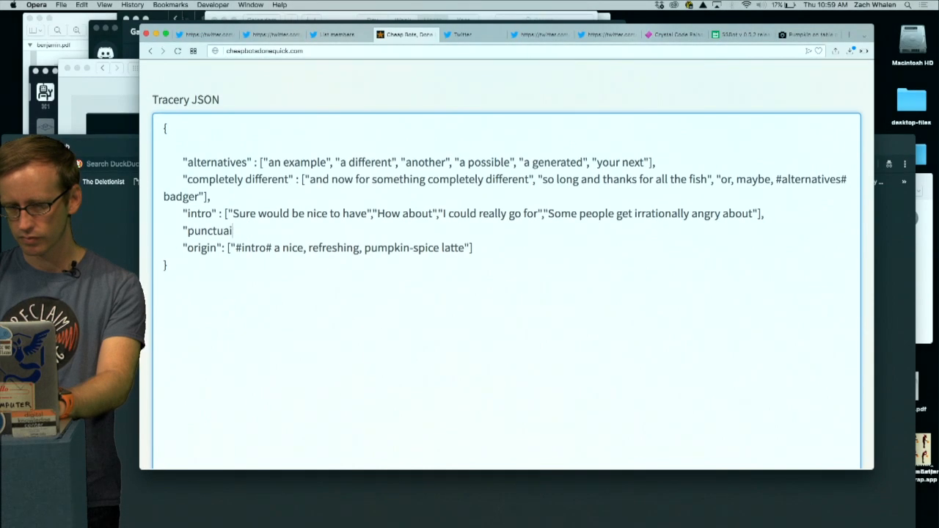
Add a punctuation rule with ?, ., ! and ... and end origin with #punctuation#
{"action": "type", "text": "tion\""}
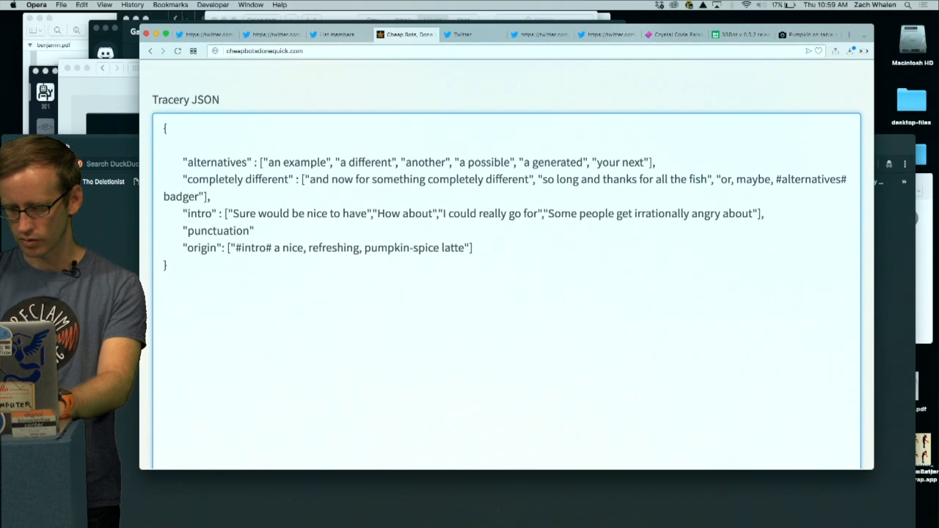
{"action": "type", "text": "[]"}
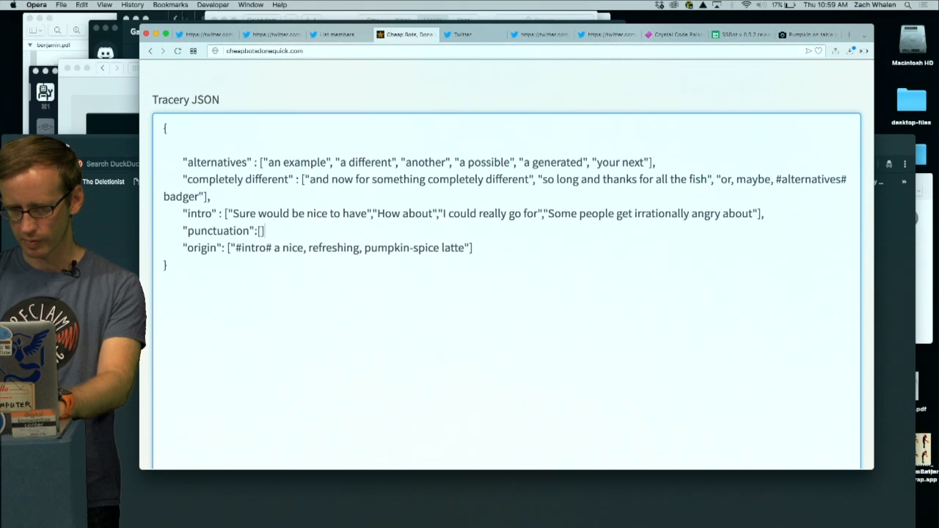
{"action": "left_click", "coordinate": [261, 230]}
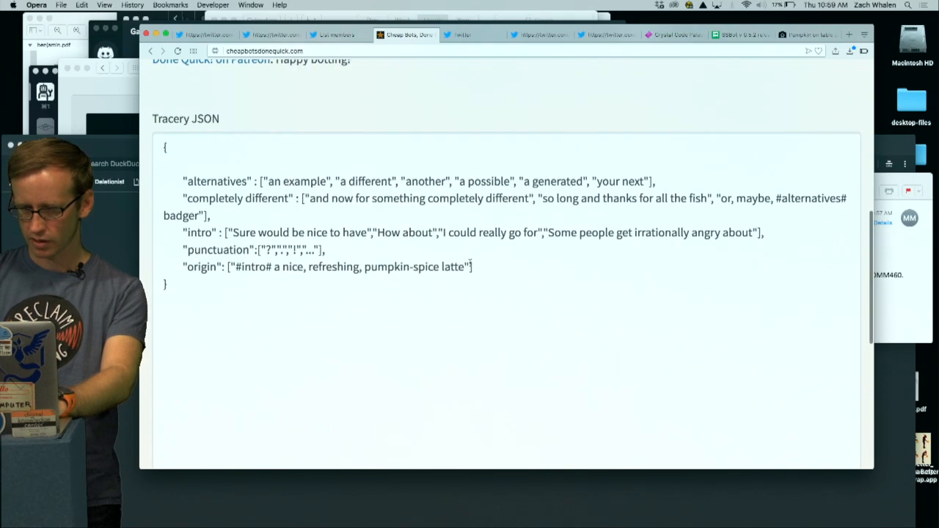
{"action": "type", "text": "#punctuai"}
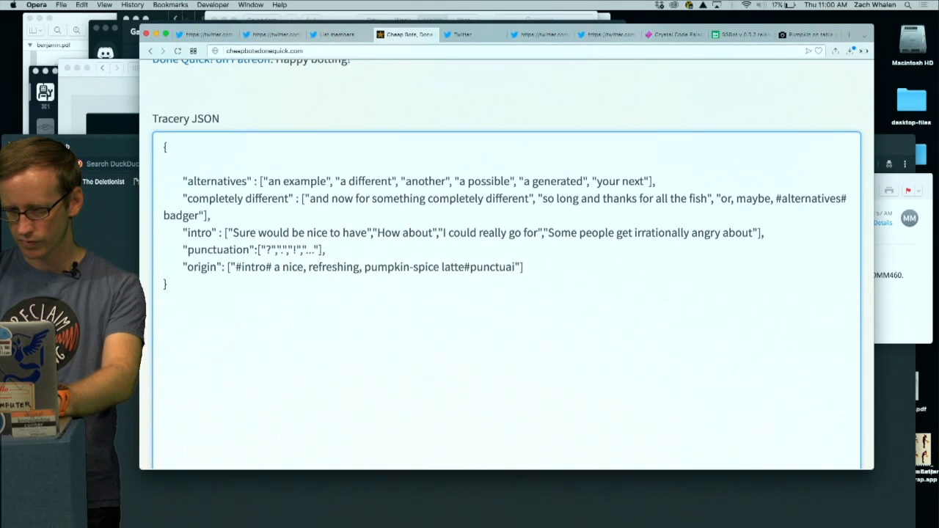
{"action": "scroll", "scroll_direction": "down", "scroll_amount": 3}
{"action": "type", "text": "tion#"}
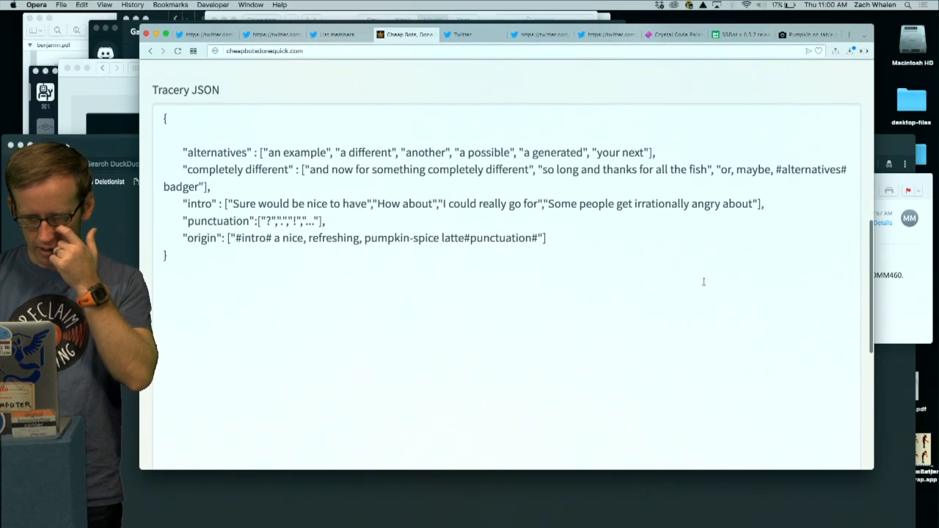
Remove the stray space before #punctuation# and make latte a #latte# symbol in origin
{"action": "scroll", "scroll_direction": "up", "scroll_amount": 3}
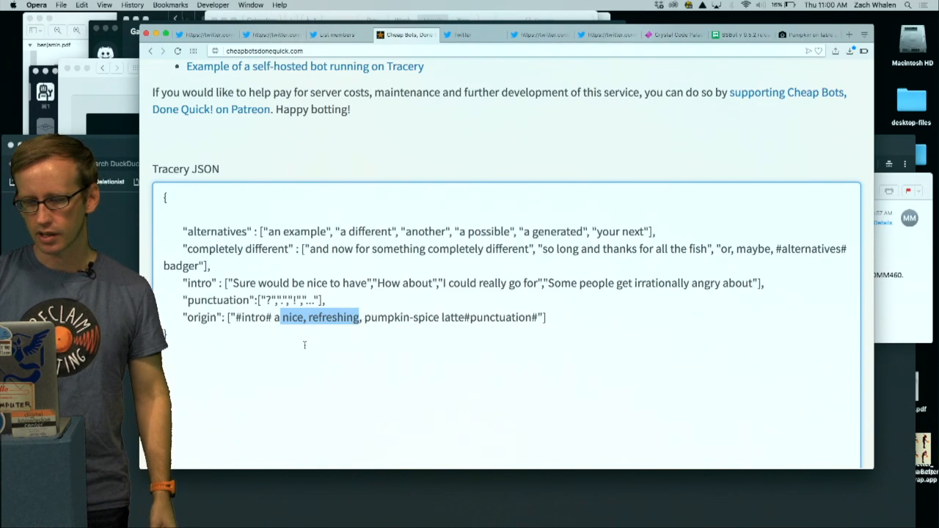
{"action": "left_click", "coordinate": [323, 330]}
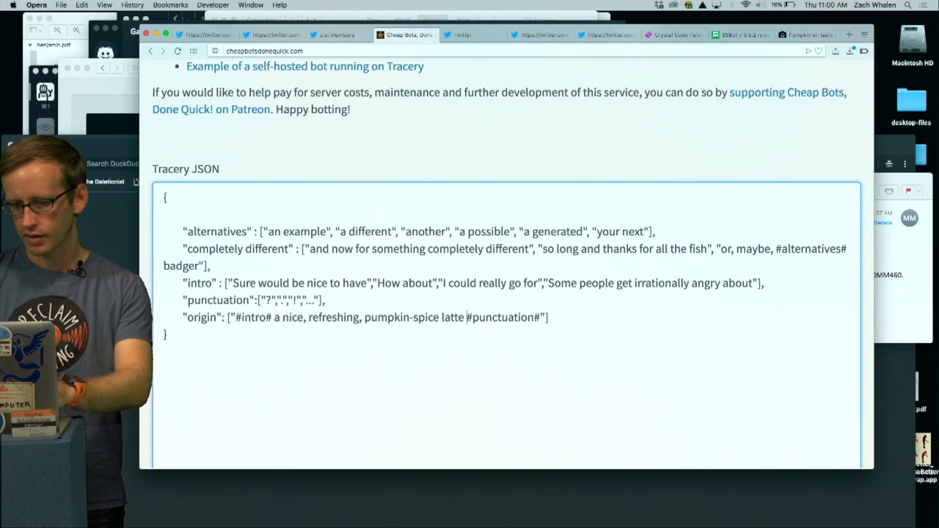
{"action": "key", "text": "Backspace"}
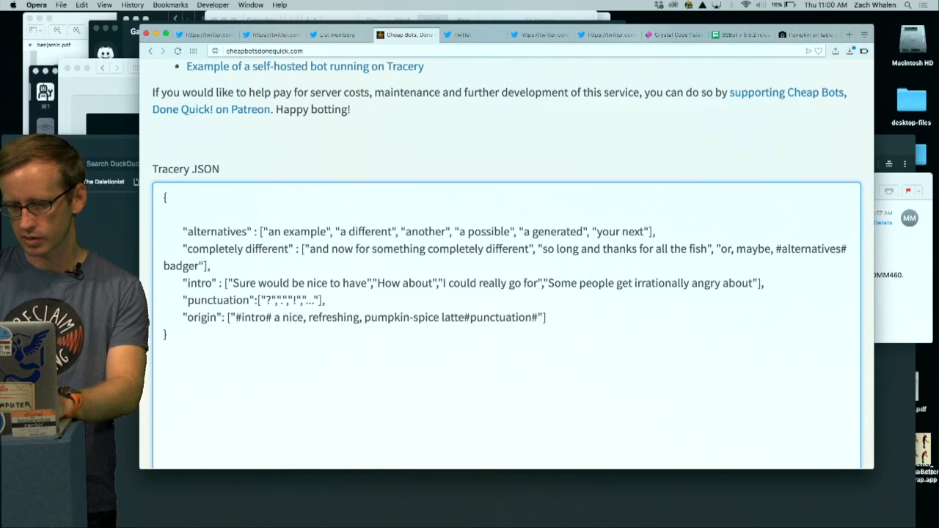
{"action": "type", "text": "#"}
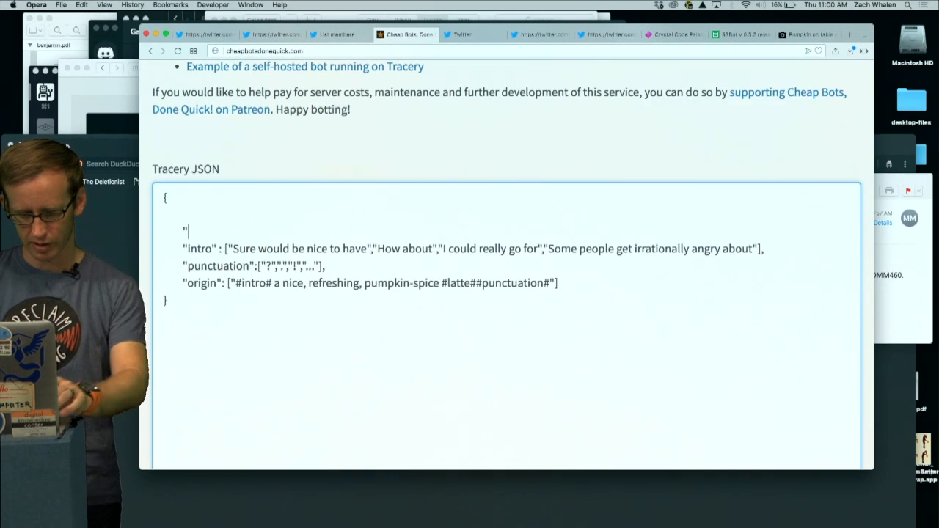
Delete the alternatives and completely different rules and start an empty latte rule
{"action": "type", "text": "\"alternatives\" : [\"an example\", \"a different\", \"another\", \"a possible\", \"a generated\", \"your next\"],"}
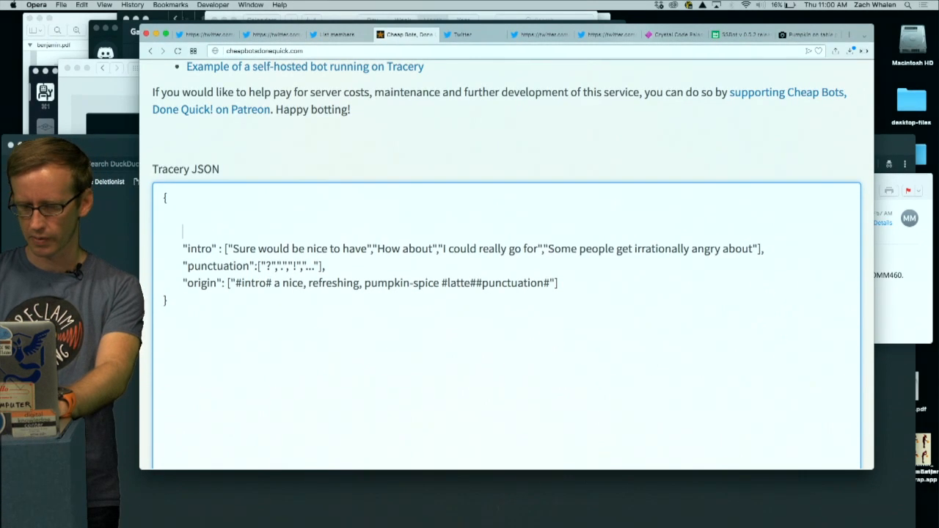
{"action": "type", "text": "latt"}
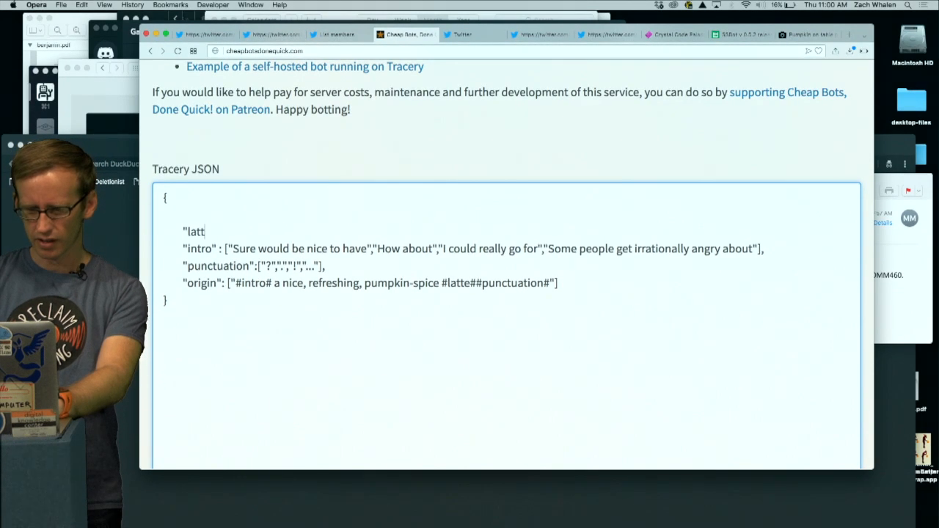
{"action": "type", "text": "e\":"}
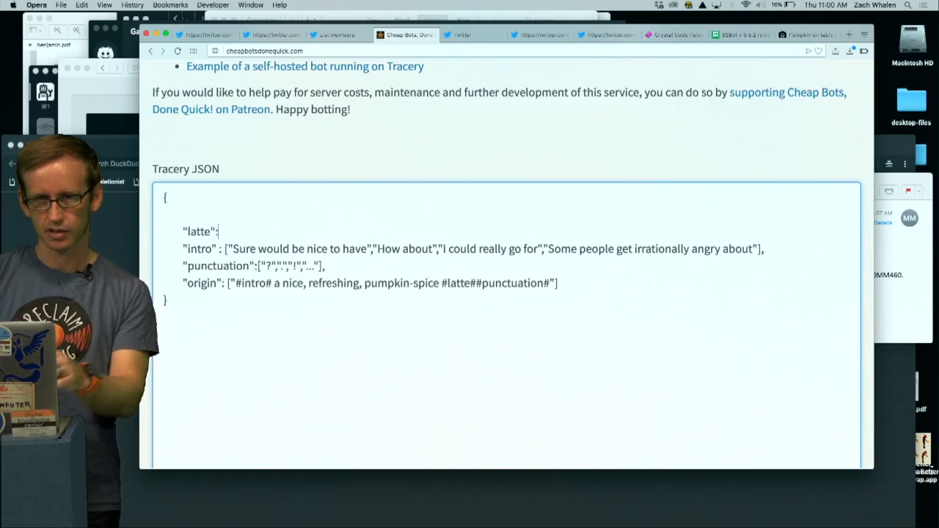
{"action": "type", "text": "["}
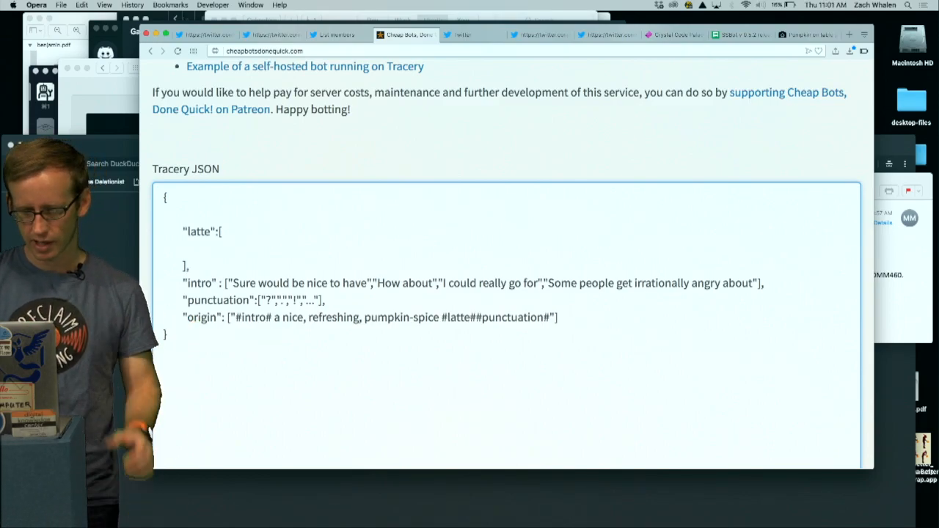
Open GitHub's corpora in a new tab, browse the foods fruits list, then return to data
{"action": "left_click", "coordinate": [848, 34]}
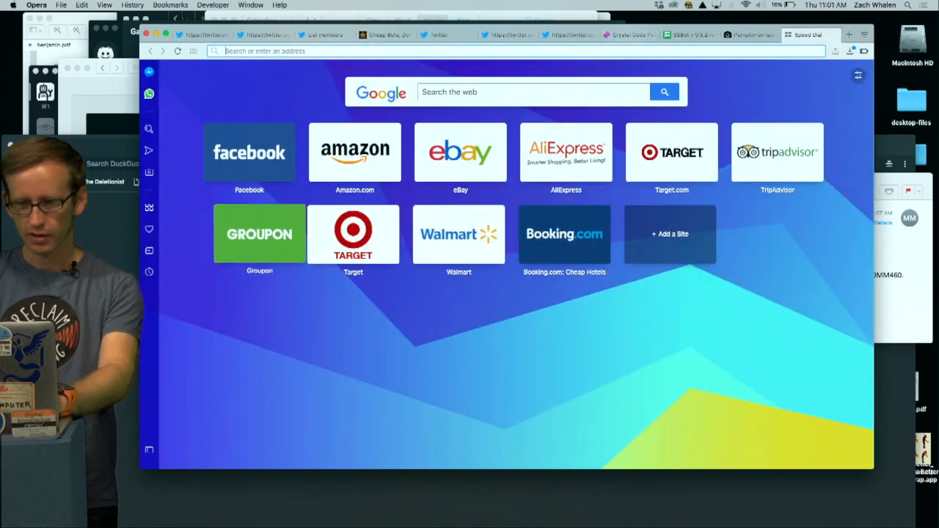
{"action": "type", "text": "github.com/dariusk/corpora/tree/master/data"}
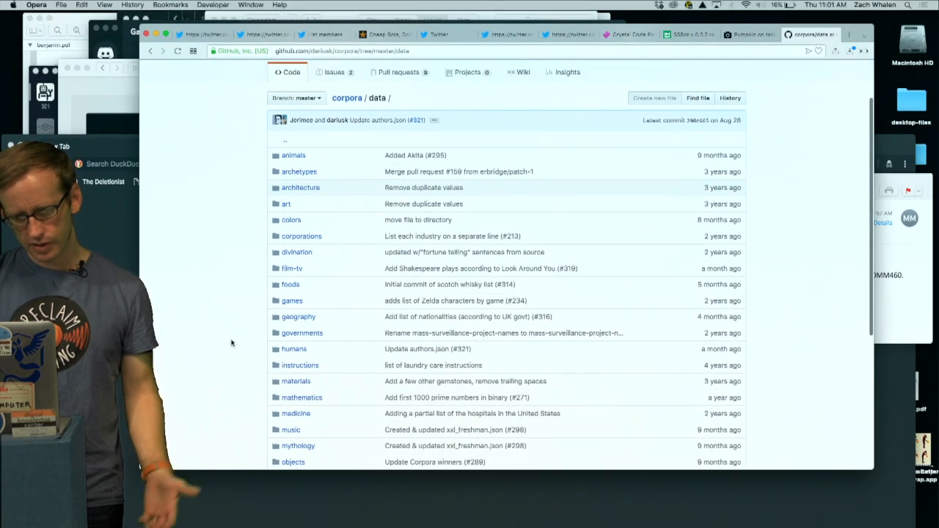
{"action": "left_click", "coordinate": [290, 284]}
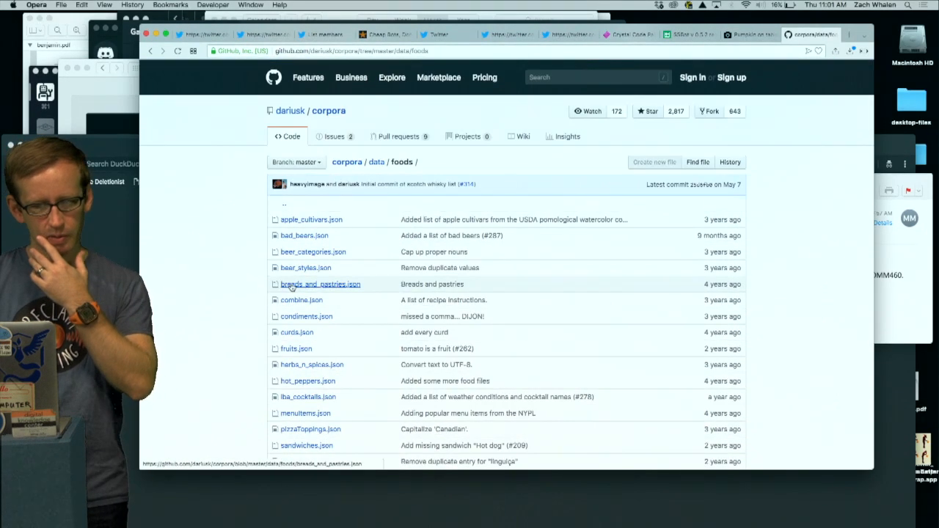
{"action": "left_click", "coordinate": [296, 349]}
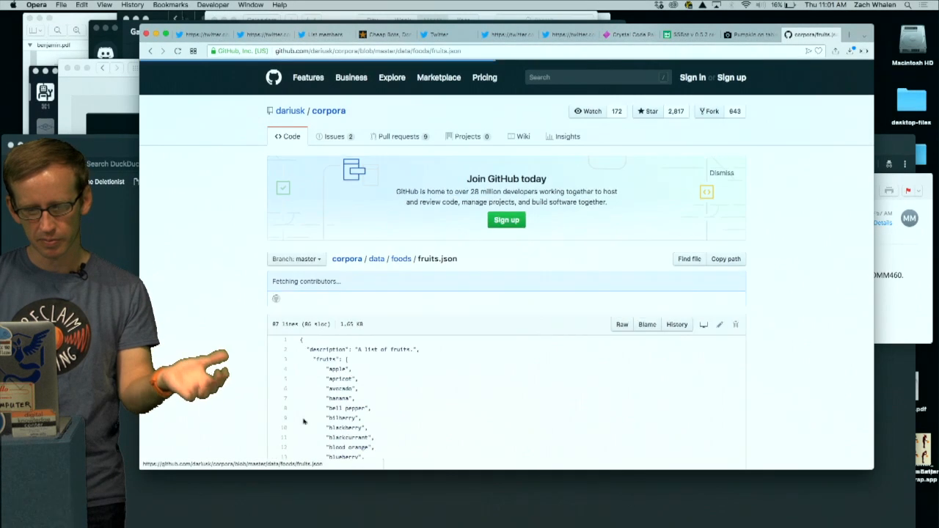
{"action": "scroll", "scroll_direction": "down", "scroll_amount": 3}
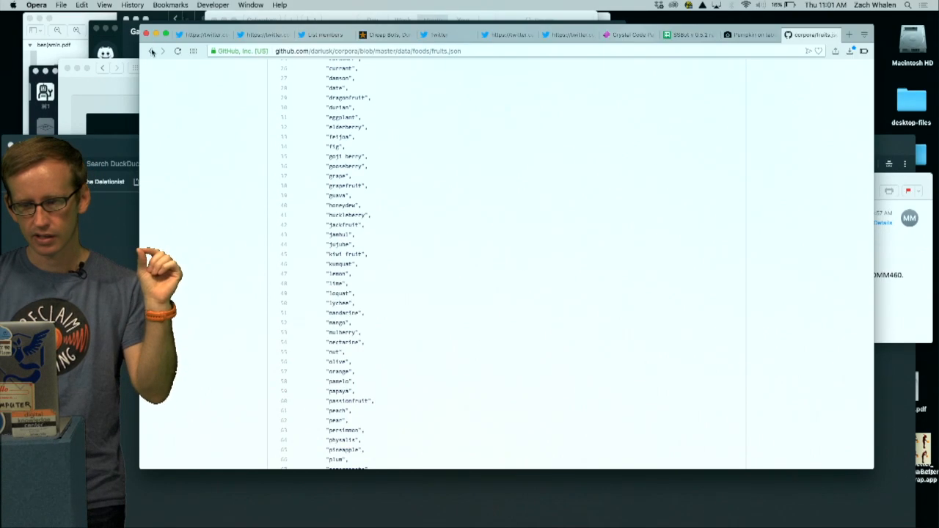
{"action": "left_click", "coordinate": [151, 50]}
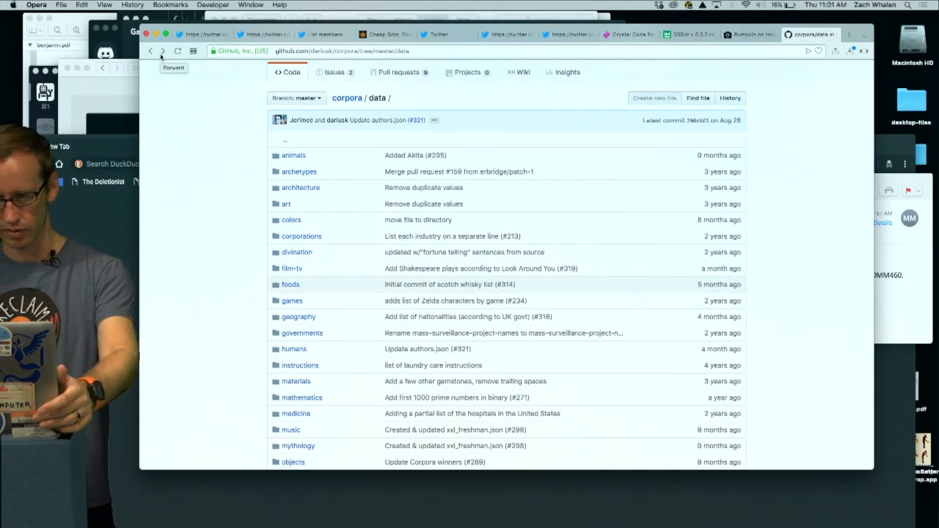
Open the household objects list in the corpora objects folder and copy all its entries
{"action": "scroll", "scroll_direction": "down", "scroll_amount": 3}
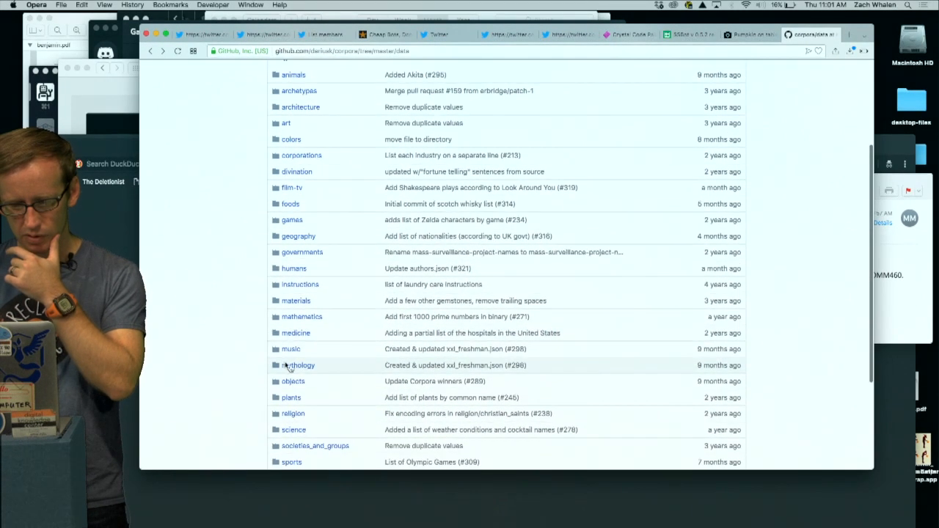
{"action": "left_click", "coordinate": [293, 381]}
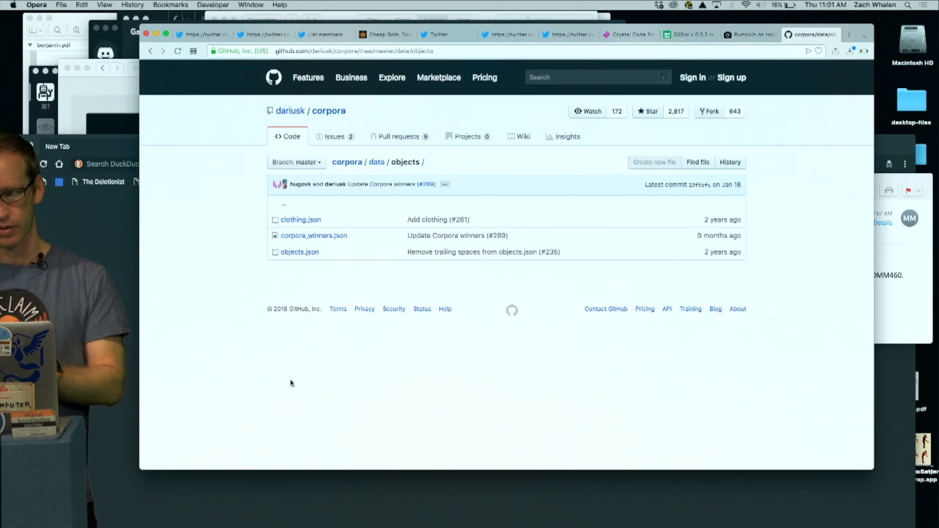
{"action": "left_click", "coordinate": [299, 252]}
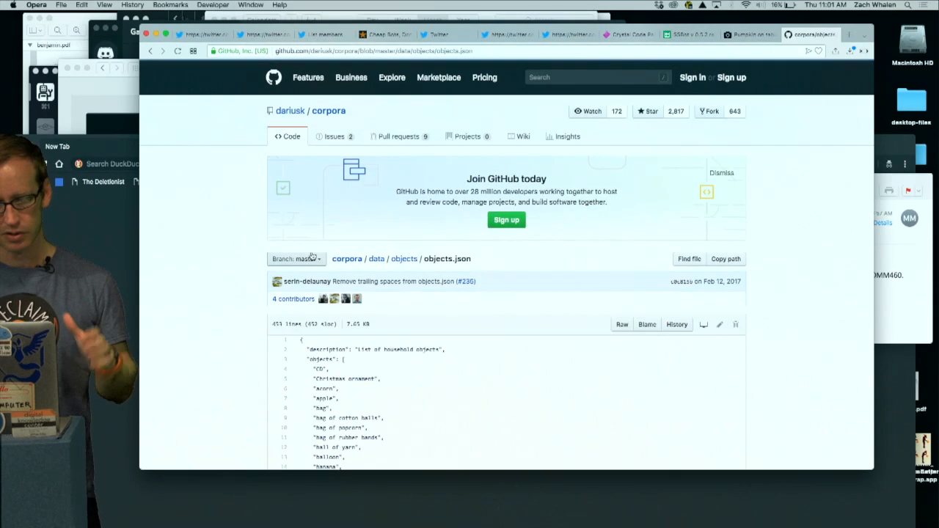
{"action": "scroll", "scroll_direction": "down", "scroll_amount": 3}
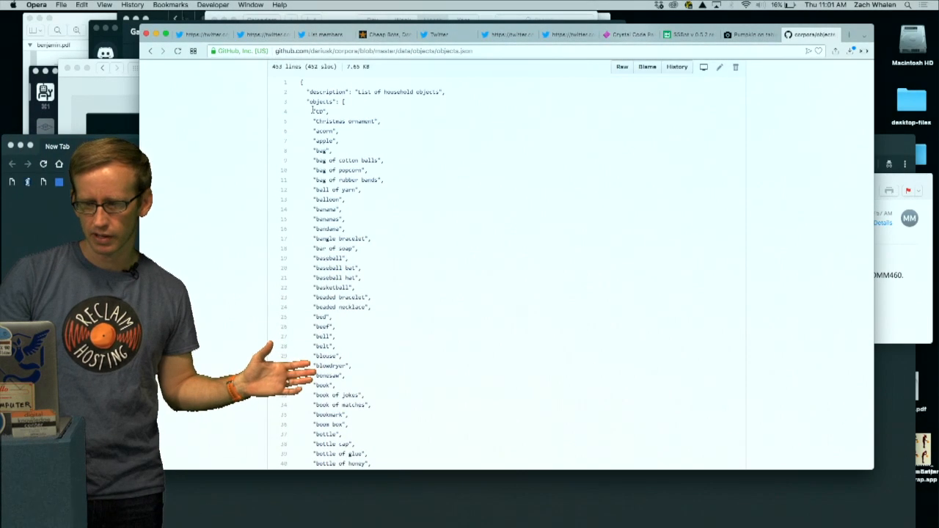
{"action": "scroll", "scroll_direction": "down", "scroll_amount": 3}
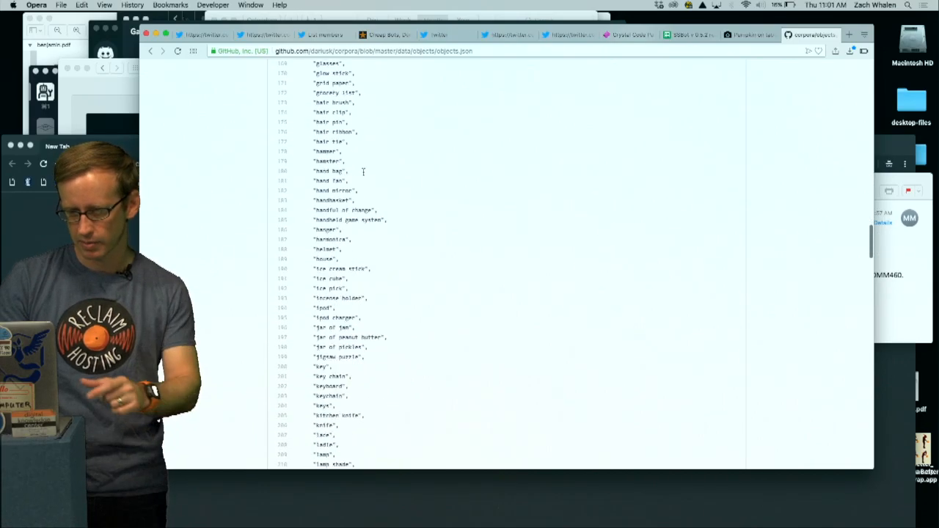
{"action": "scroll", "scroll_direction": "down", "scroll_amount": 3}
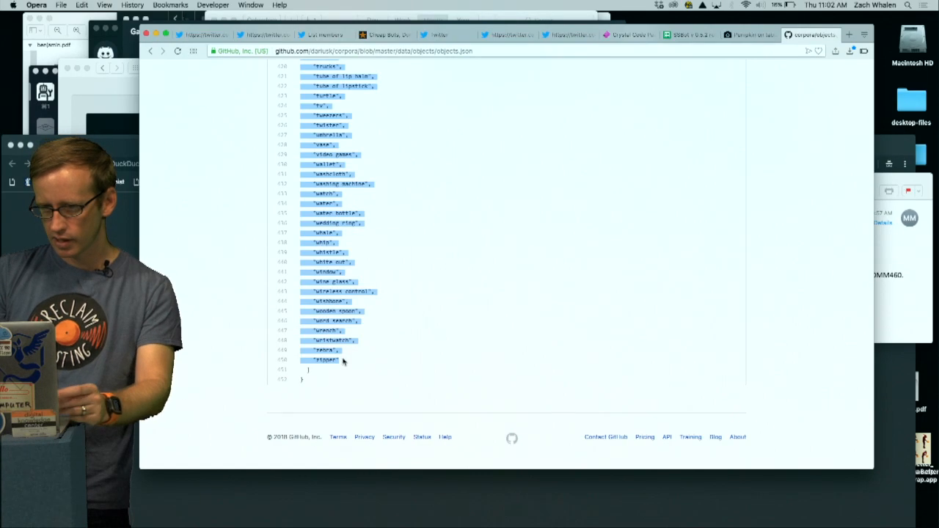
{"action": "left_click", "coordinate": [387, 34]}
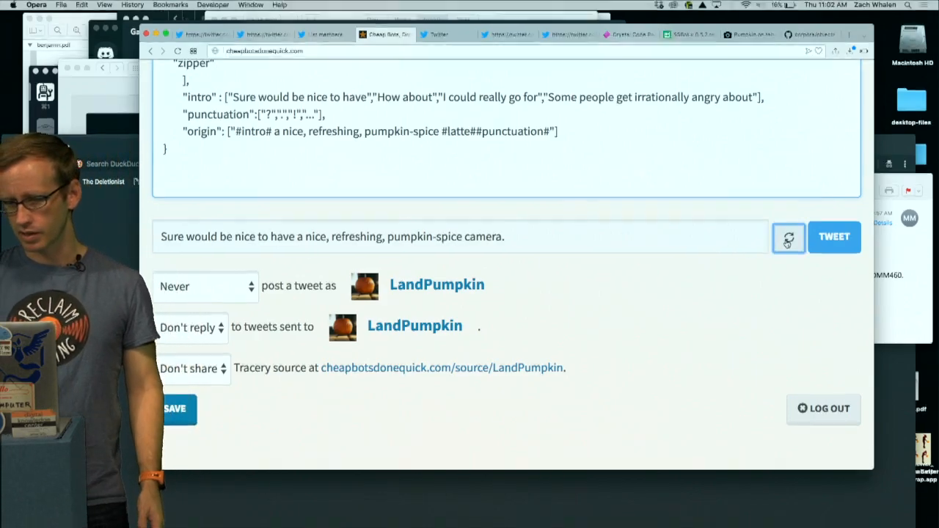
Generate preview tweets naming random household objects, such as 'pumpkin-spice stop sign'
{"action": "left_click", "coordinate": [788, 236]}
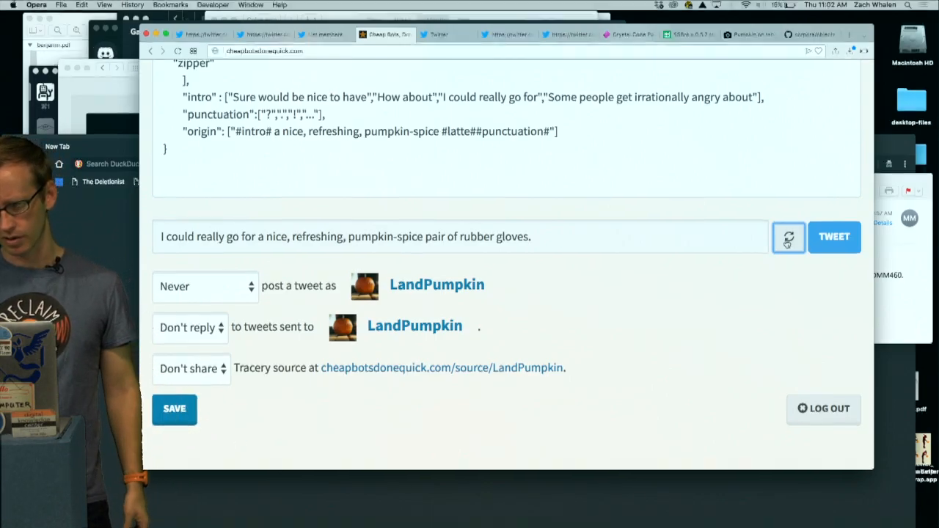
{"action": "left_click", "coordinate": [788, 236]}
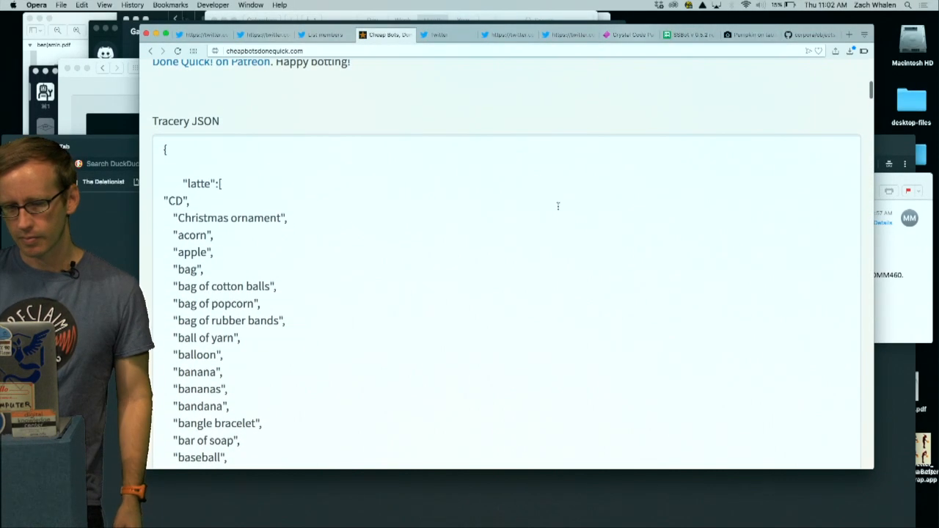
{"action": "scroll", "scroll_direction": "down", "scroll_amount": 3}
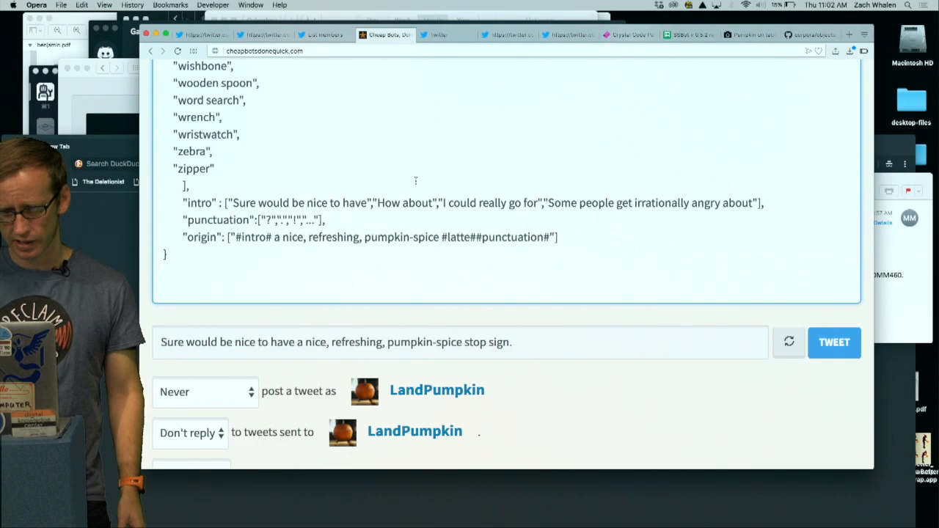
Add an empty "pumpkin": [ ] rule on a new line after the latte array
{"action": "left_click", "coordinate": [789, 342]}
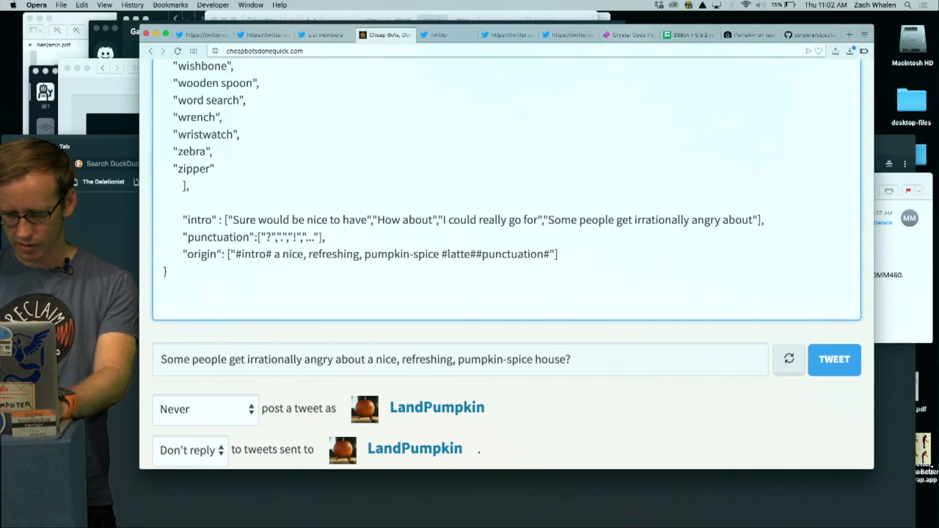
{"action": "type", "text": "\"pumpkin\": ["}
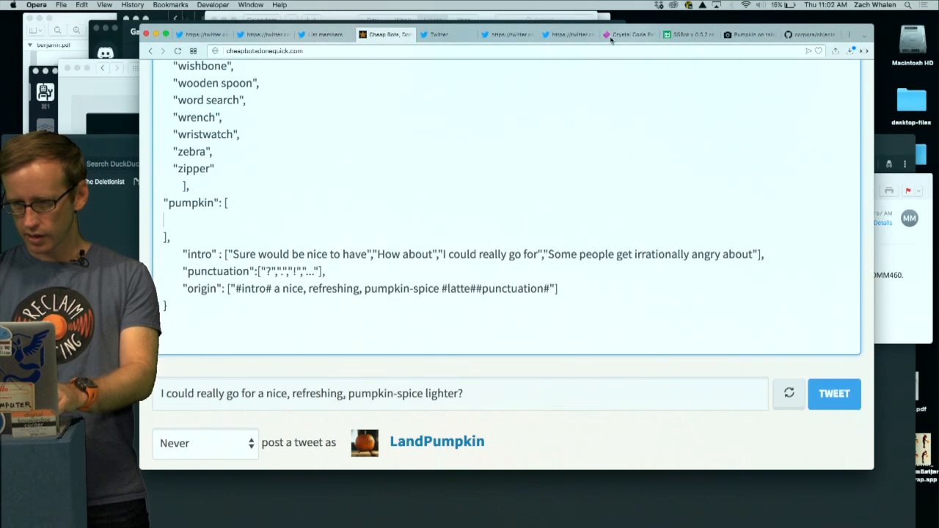
{"action": "left_click", "coordinate": [810, 34]}
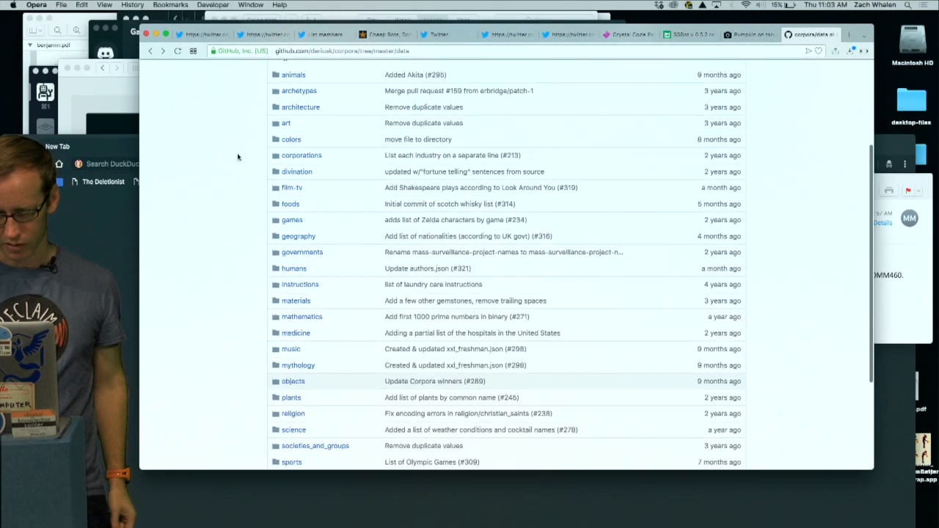
Open vegetables.json in corpora's foods folder and copy all the vegetable entries
{"action": "scroll", "scroll_direction": "down", "scroll_amount": 3}
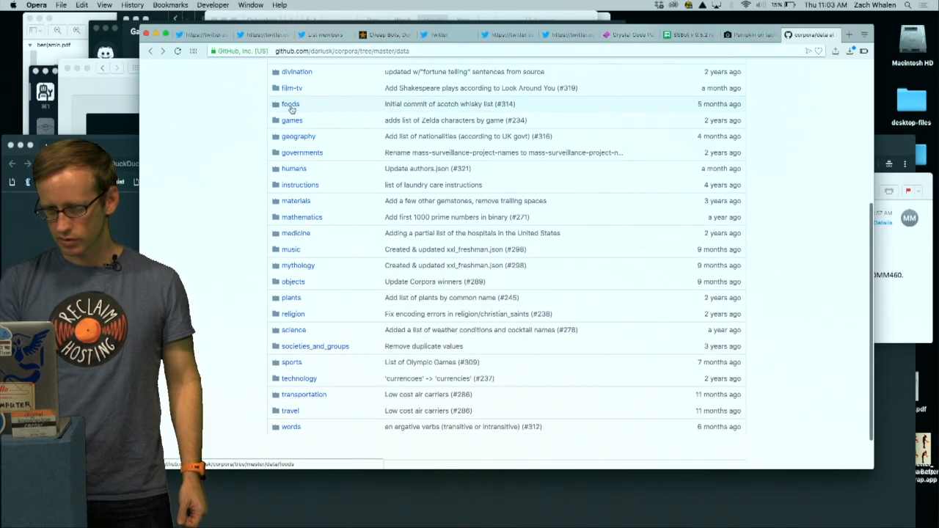
{"action": "left_click", "coordinate": [291, 103]}
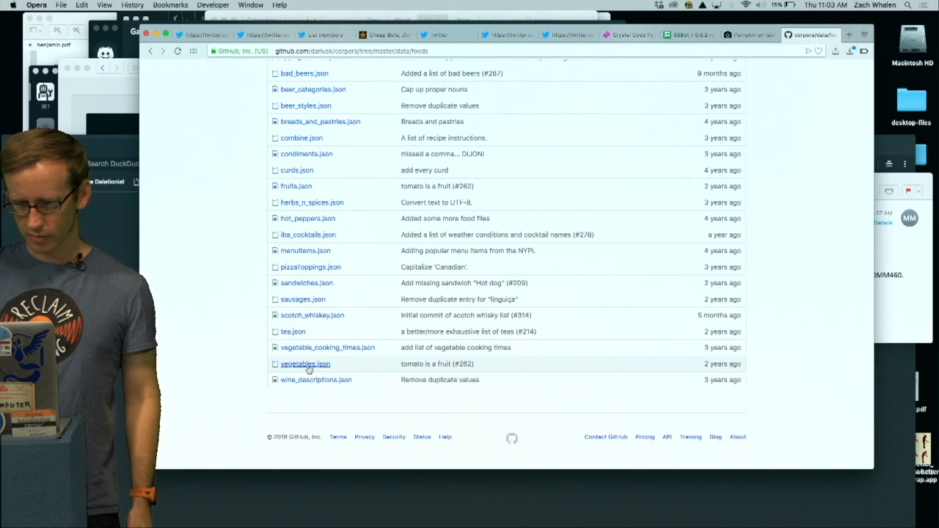
{"action": "left_click", "coordinate": [304, 363]}
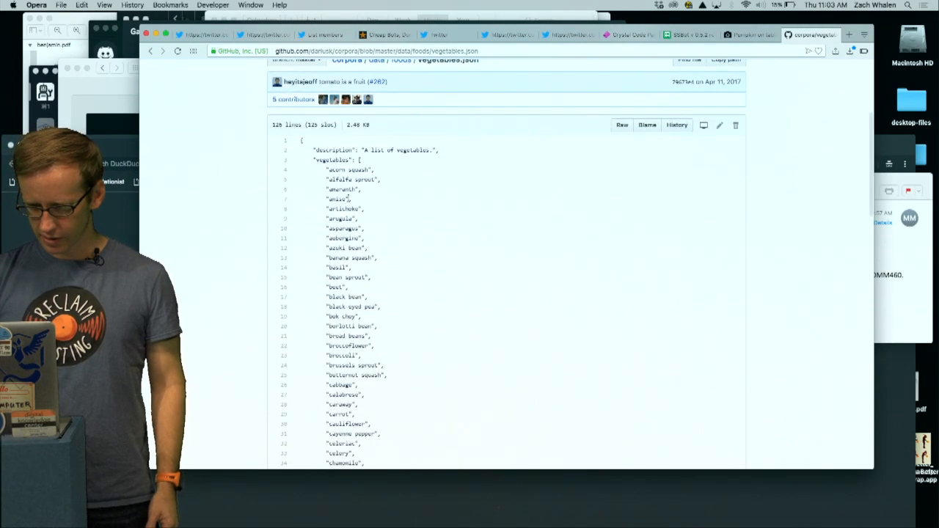
{"action": "scroll", "scroll_direction": "down", "scroll_amount": 3}
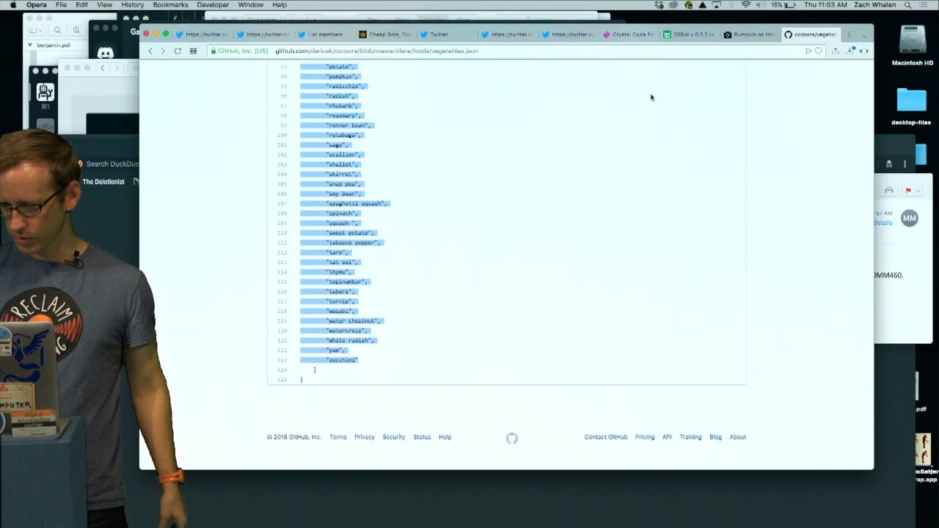
{"action": "left_click", "coordinate": [385, 35]}
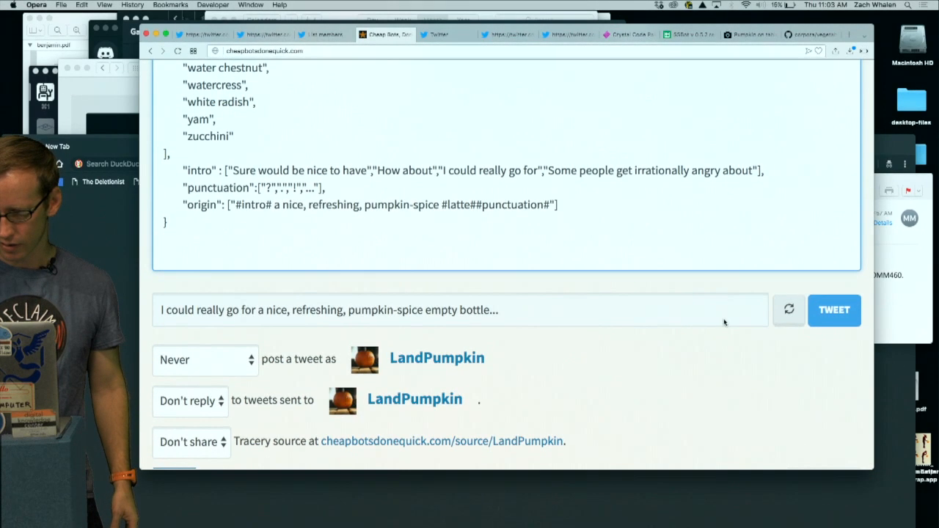
Replace pumpkin with #pumpkin# in the origin and preview vegetable-spice sample tweets
{"action": "left_click", "coordinate": [788, 309]}
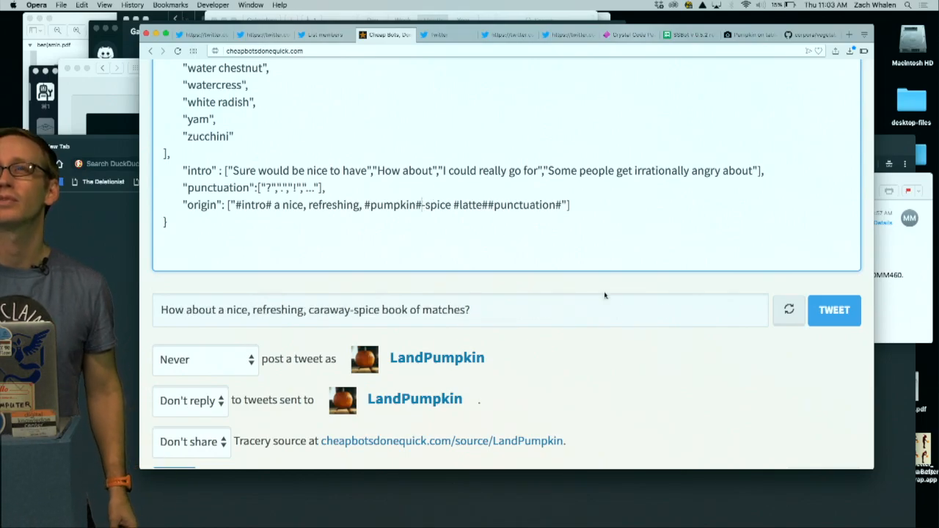
{"action": "left_click", "coordinate": [787, 309]}
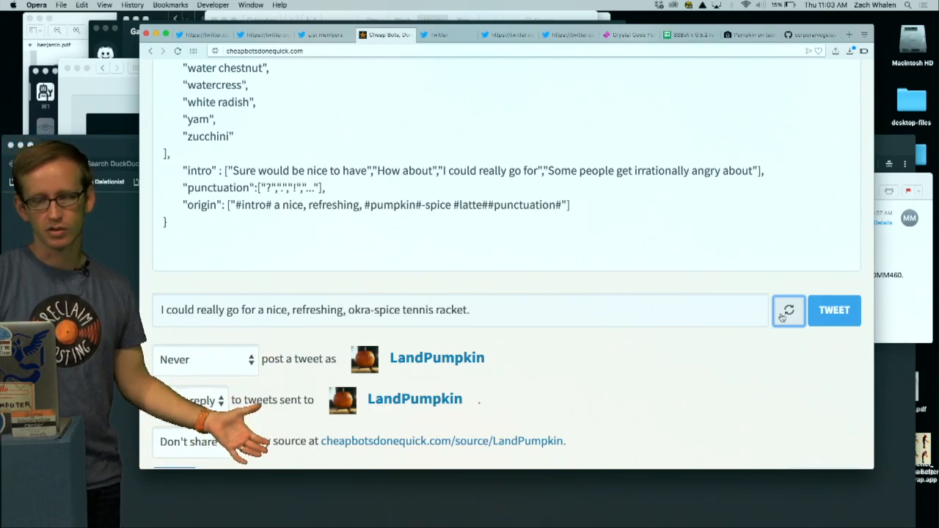
{"action": "left_click", "coordinate": [788, 309]}
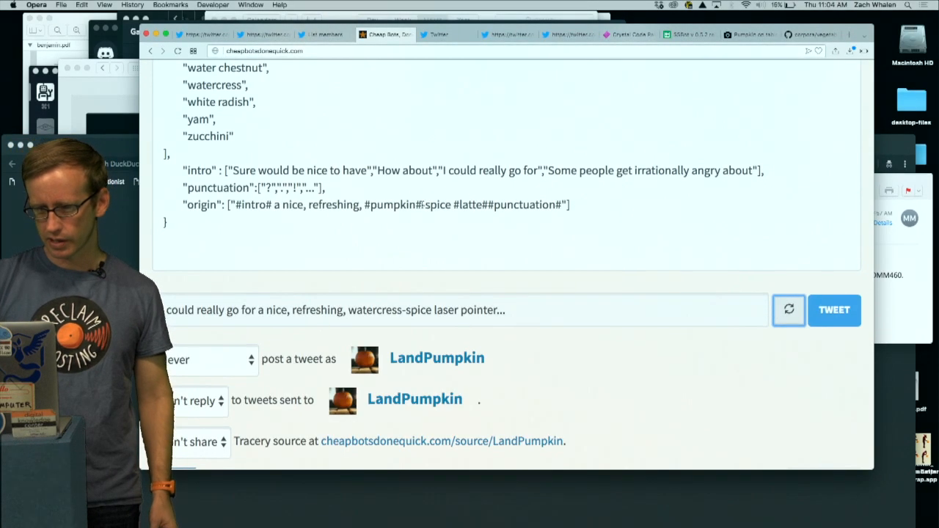
{"action": "left_click", "coordinate": [788, 309]}
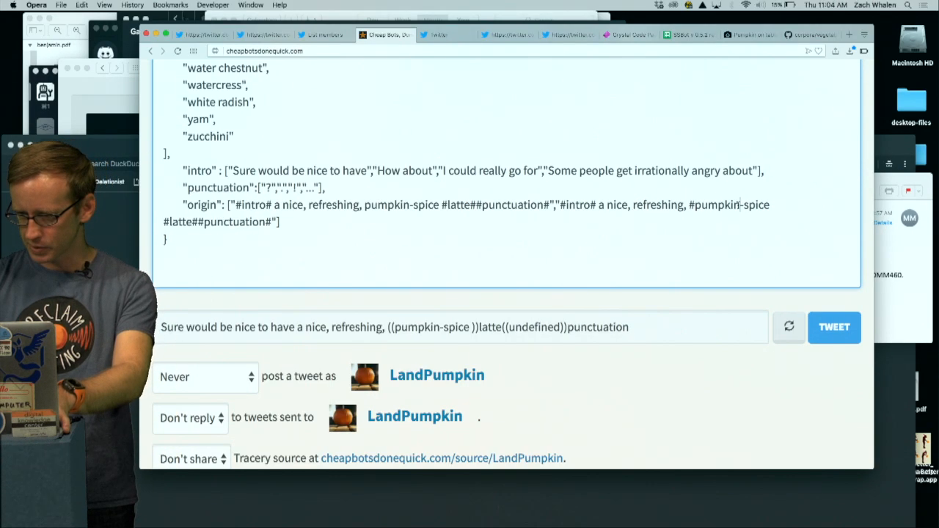
Edit the second origin variant's #latte# tag and its punctuation
{"action": "left_click", "coordinate": [788, 327]}
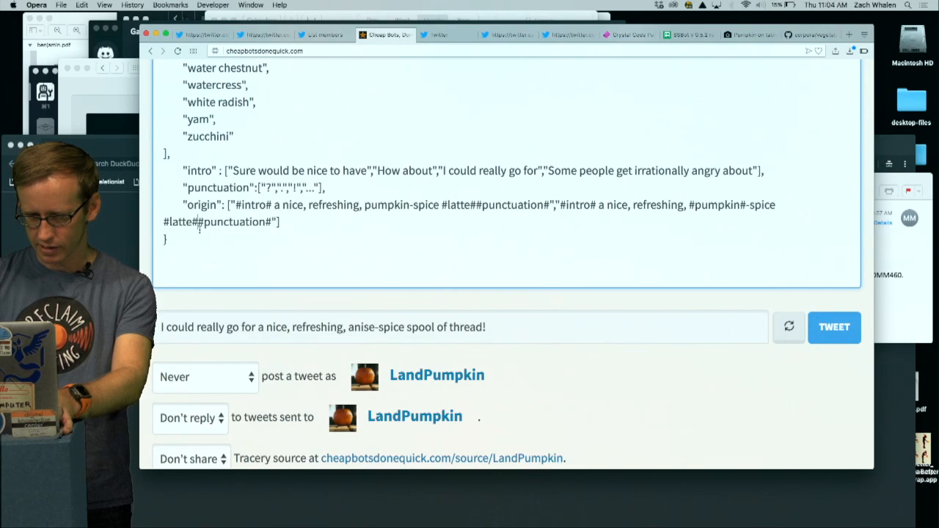
{"action": "left_click", "coordinate": [789, 326]}
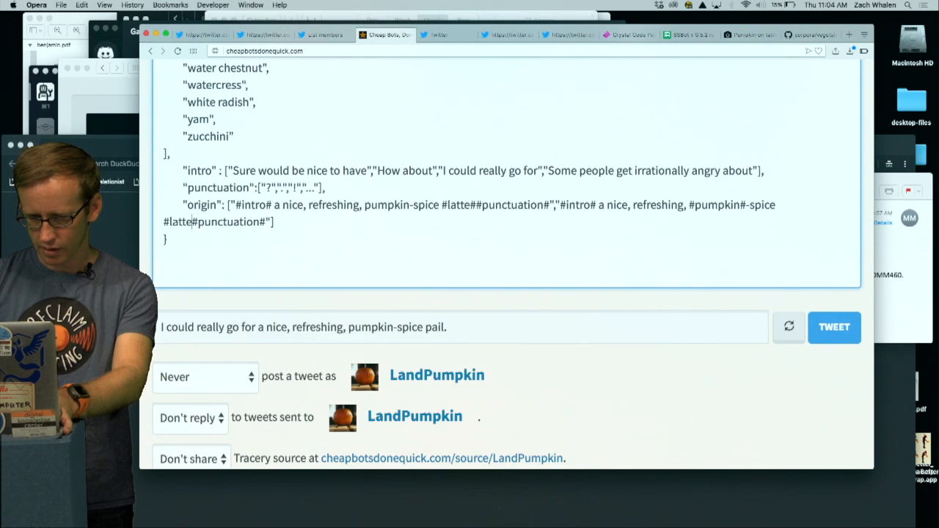
{"action": "left_click", "coordinate": [788, 326]}
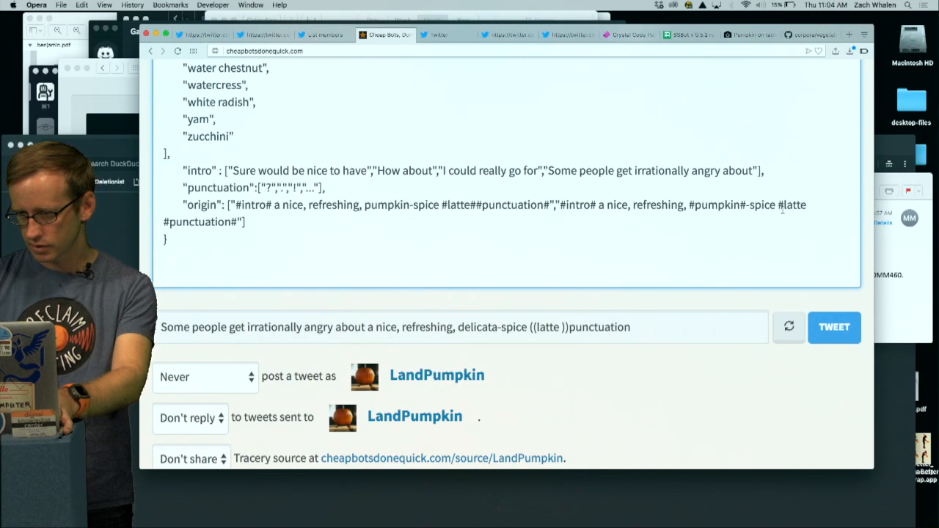
{"action": "left_click", "coordinate": [789, 326]}
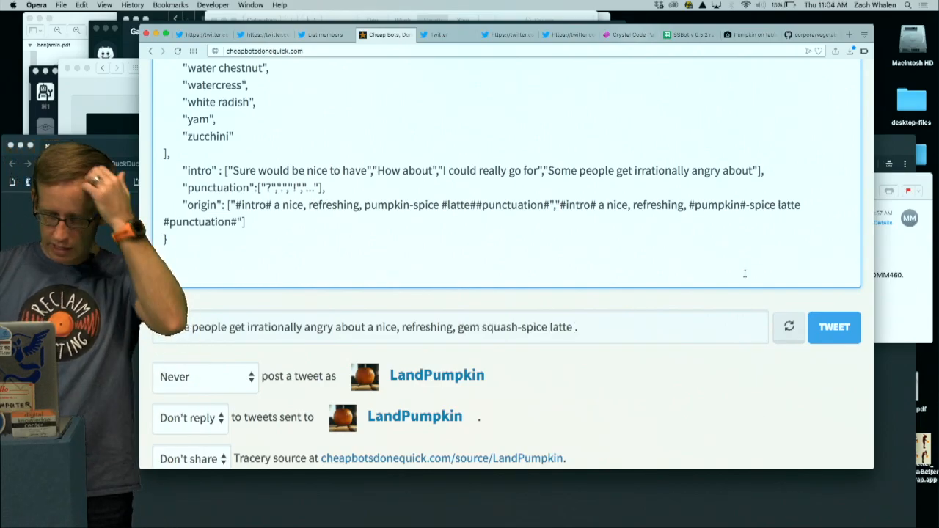
Generate six preview tweets, then change 'pumpkin' to 'Pumpkin' in the first origin template
{"action": "left_click", "coordinate": [788, 327]}
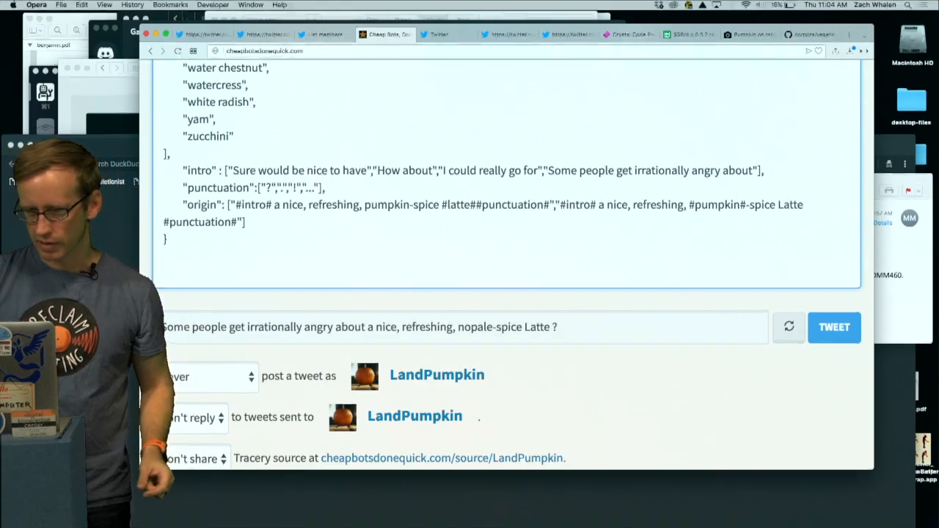
{"action": "left_click", "coordinate": [789, 327]}
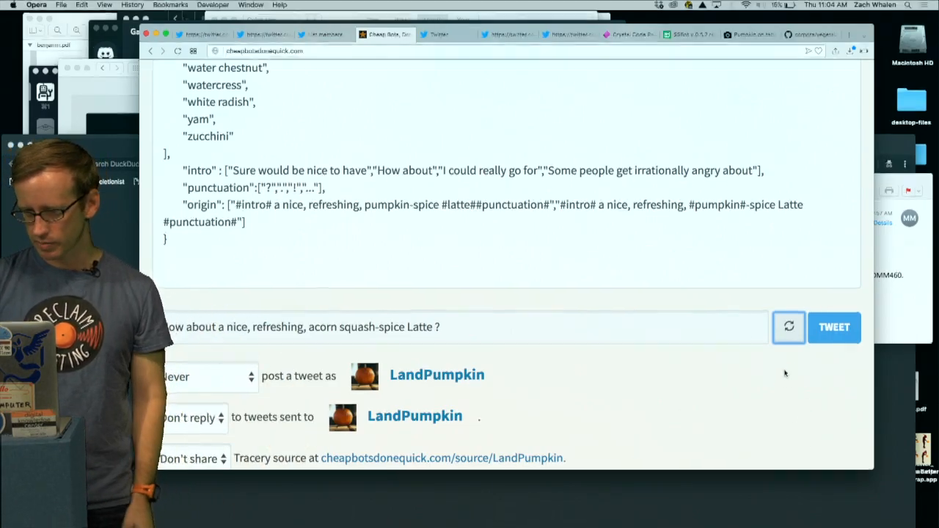
{"action": "left_click", "coordinate": [788, 327]}
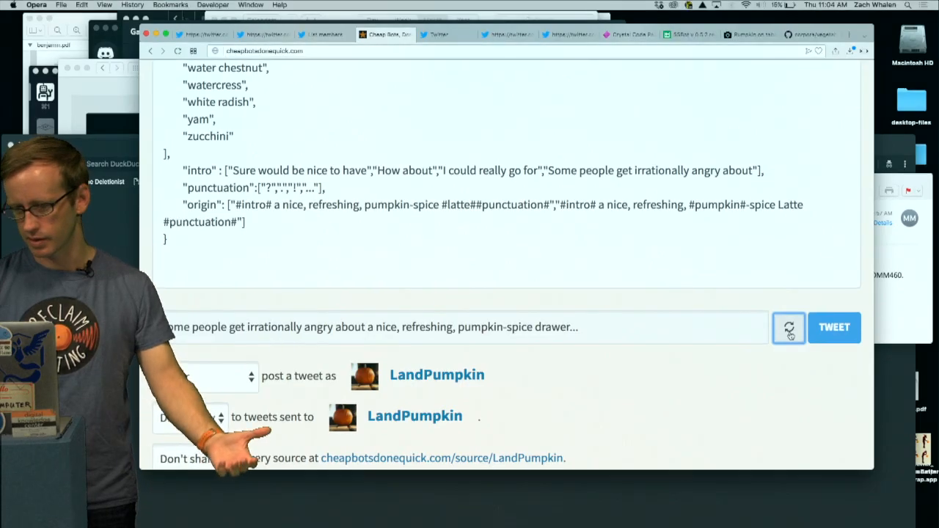
{"action": "left_click", "coordinate": [789, 327]}
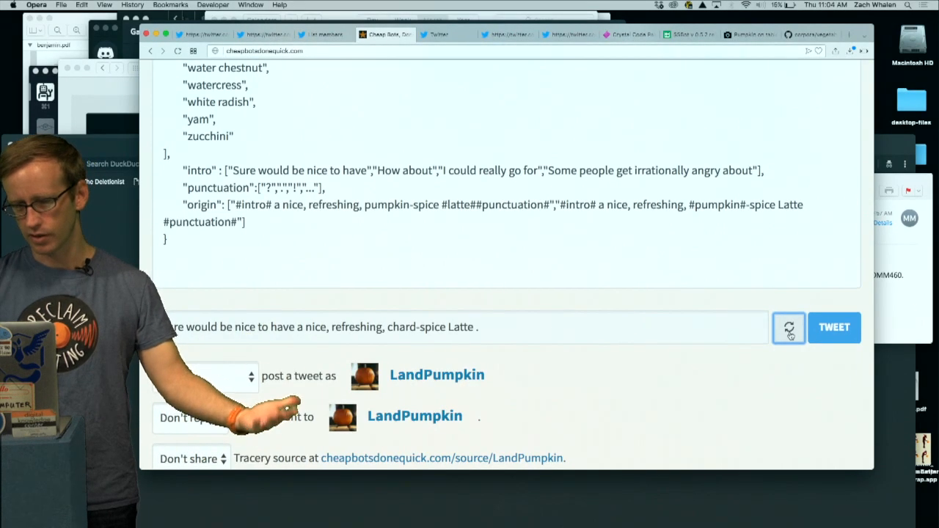
{"action": "left_click", "coordinate": [788, 327]}
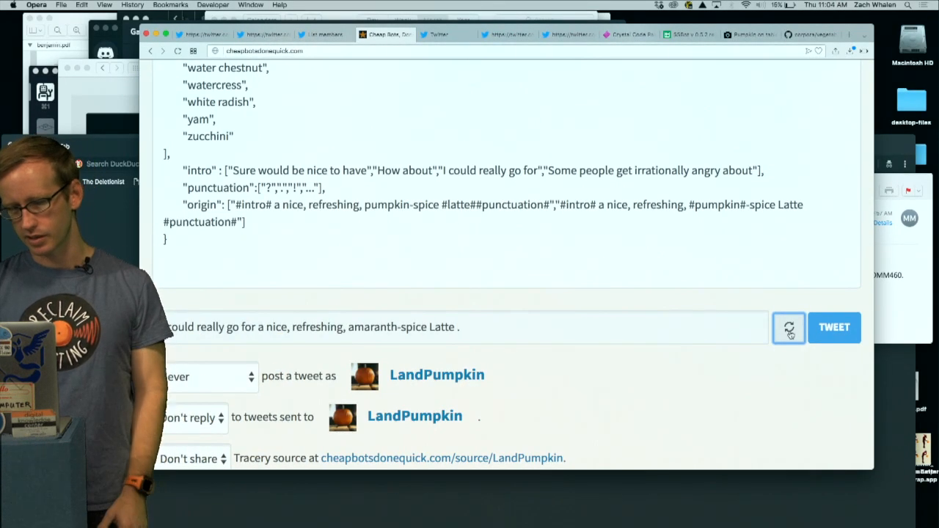
{"action": "left_click", "coordinate": [788, 327]}
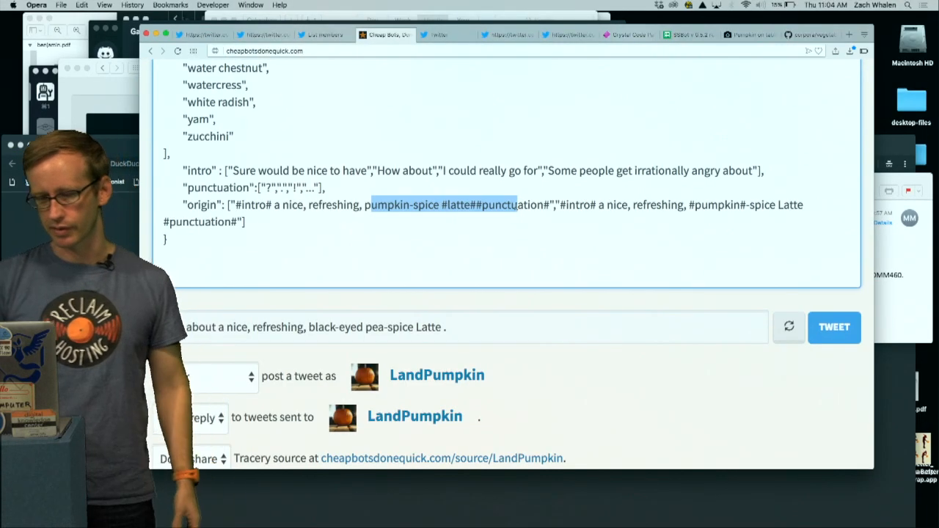
{"action": "left_click", "coordinate": [788, 327]}
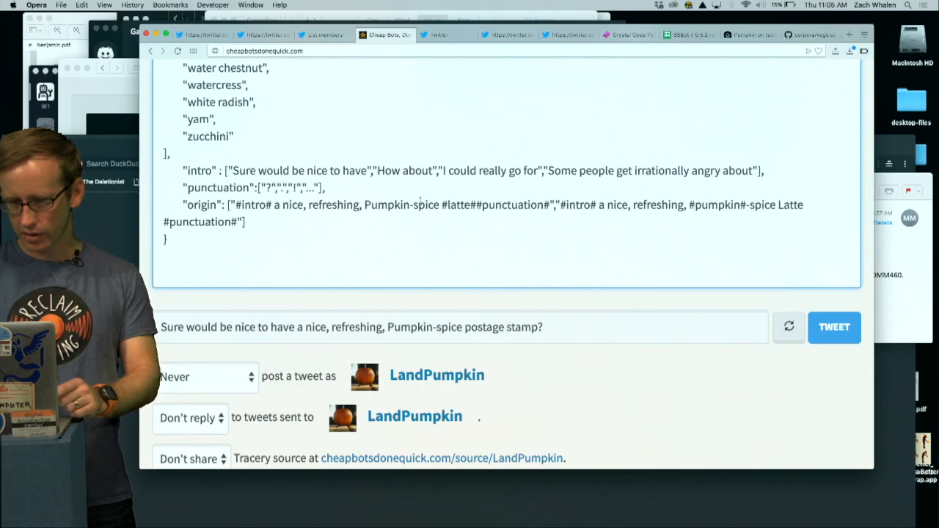
{"action": "left_click", "coordinate": [788, 326]}
{"action": "type", "text": "S"}
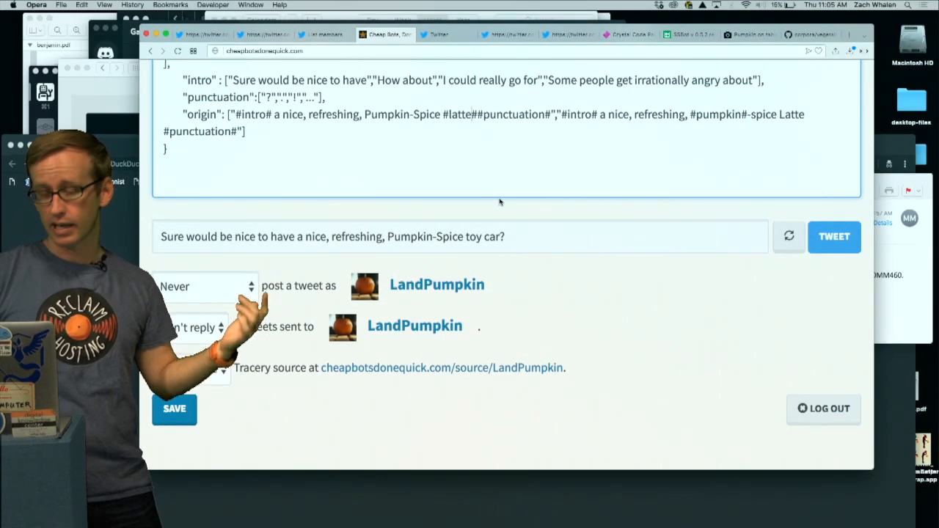
Append .capitalize to #latte# and #pumpkin#, and change 'spice' to 'Spice' in both origins
{"action": "left_click", "coordinate": [789, 236]}
{"action": "type", "text": "e.capitaliz"}
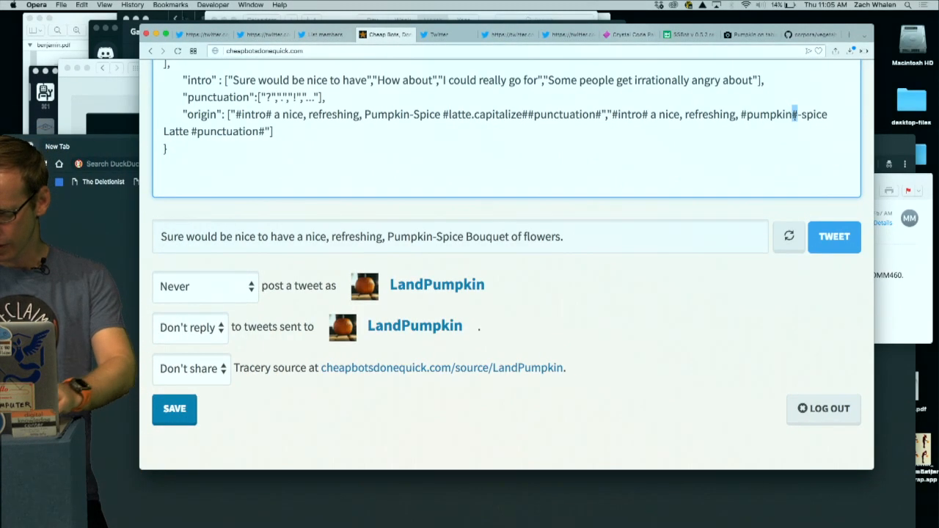
{"action": "left_click", "coordinate": [788, 236]}
{"action": "type", "text": ".capitali"}
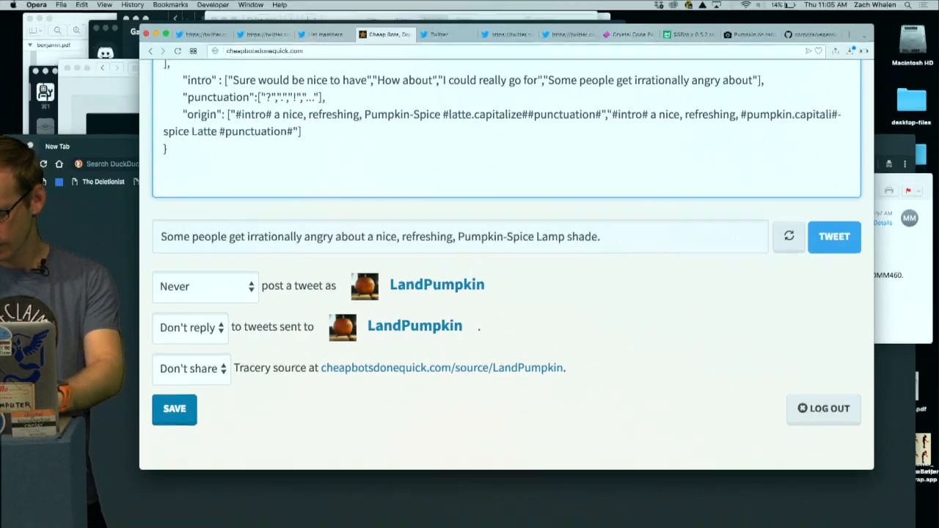
{"action": "left_click", "coordinate": [789, 236]}
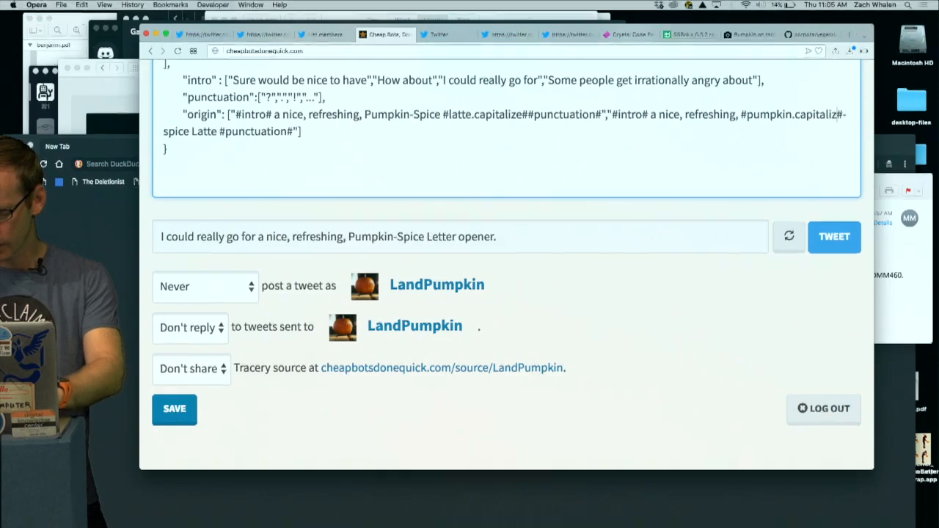
{"action": "left_click", "coordinate": [789, 236]}
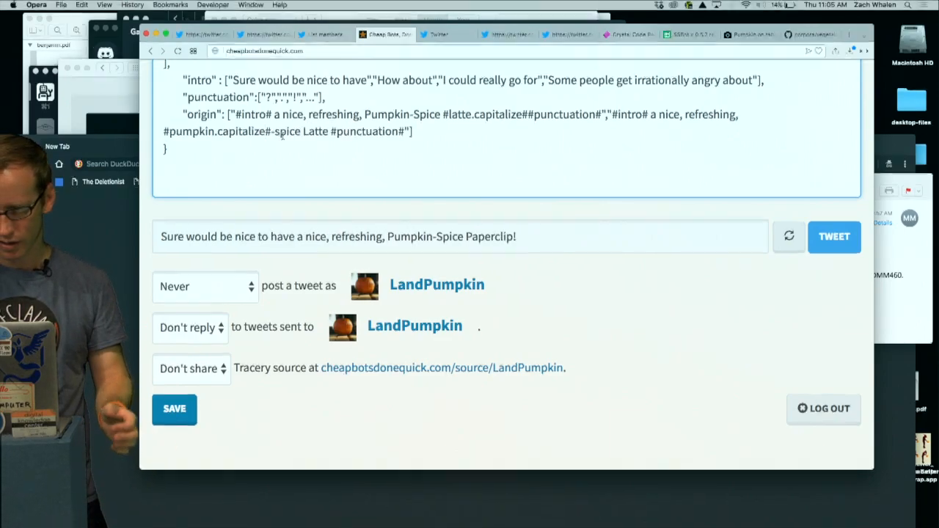
{"action": "left_click", "coordinate": [788, 236]}
{"action": "type", "text": "S"}
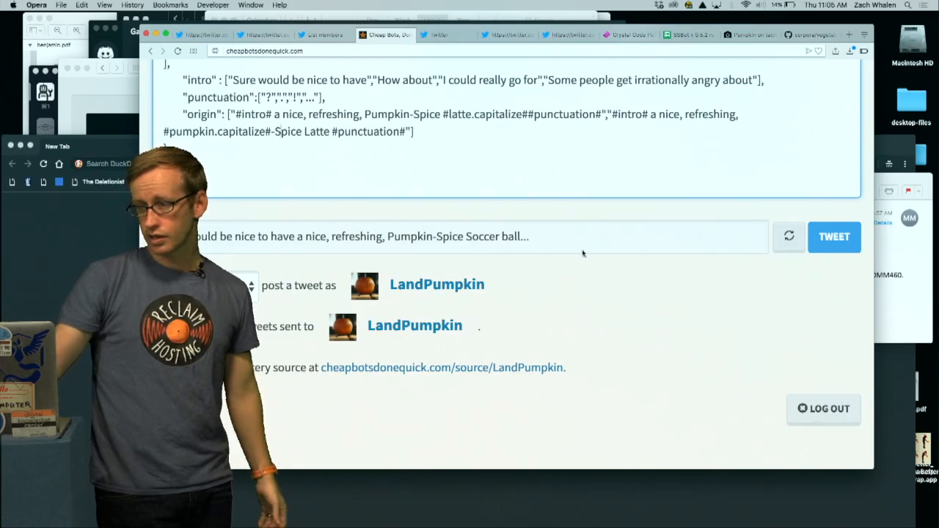
{"action": "left_click", "coordinate": [789, 236]}
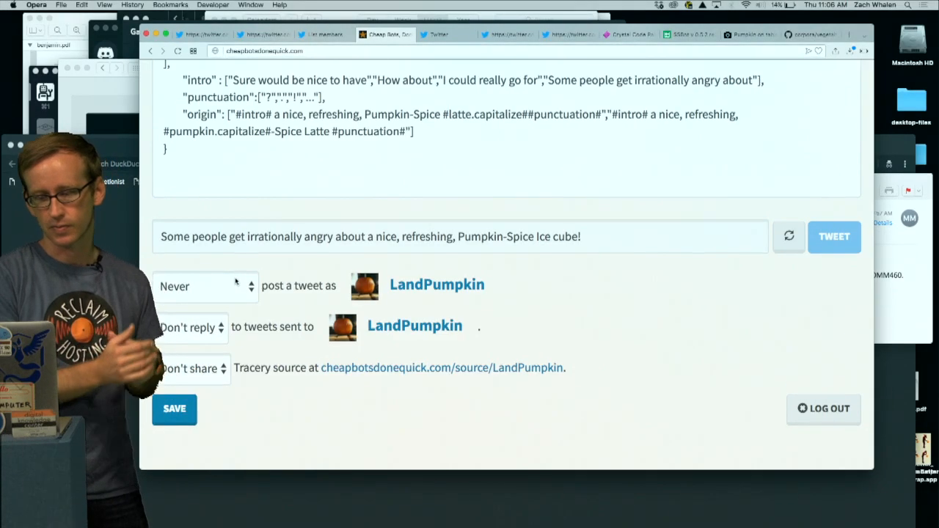
Set LandPumpkin's posting frequency to 'Twice a day' with 'Don't reply', and save
{"action": "left_click", "coordinate": [206, 286]}
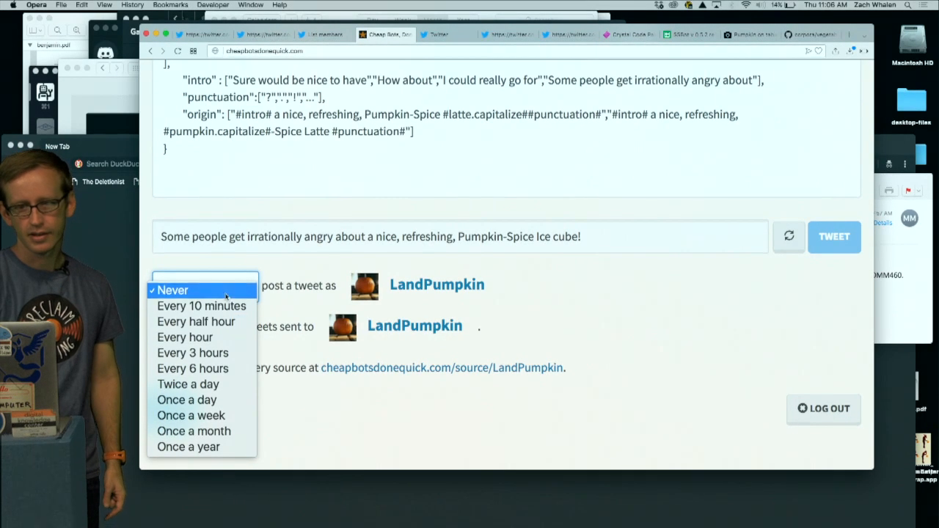
{"action": "left_click", "coordinate": [188, 383]}
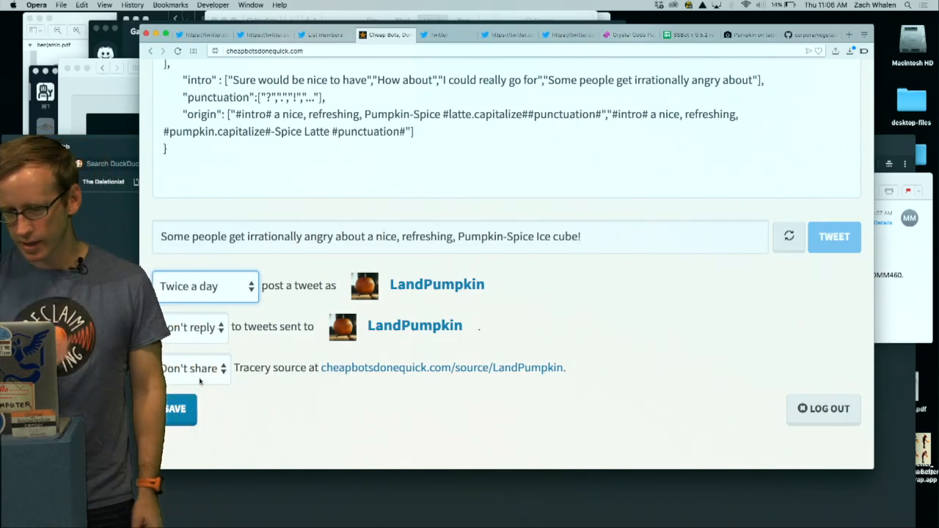
{"action": "left_click", "coordinate": [191, 326]}
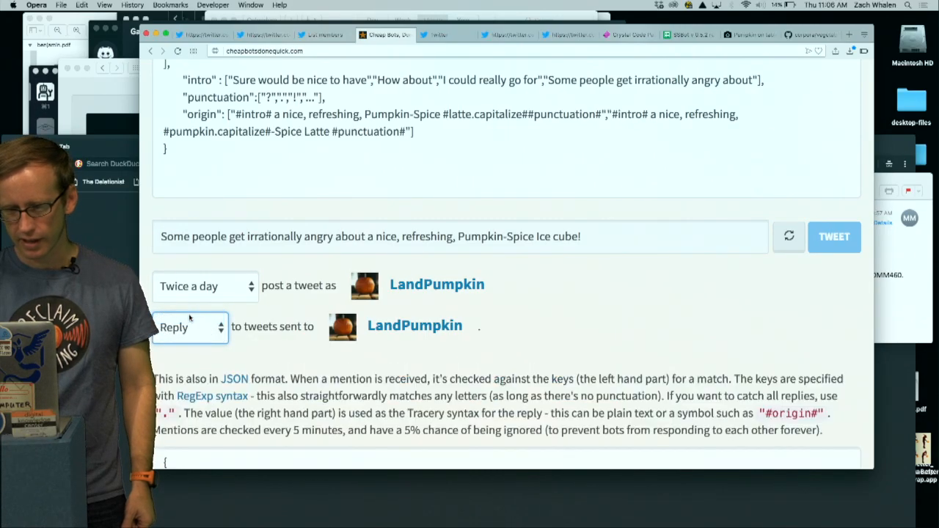
{"action": "scroll", "scroll_direction": "down", "scroll_amount": 3}
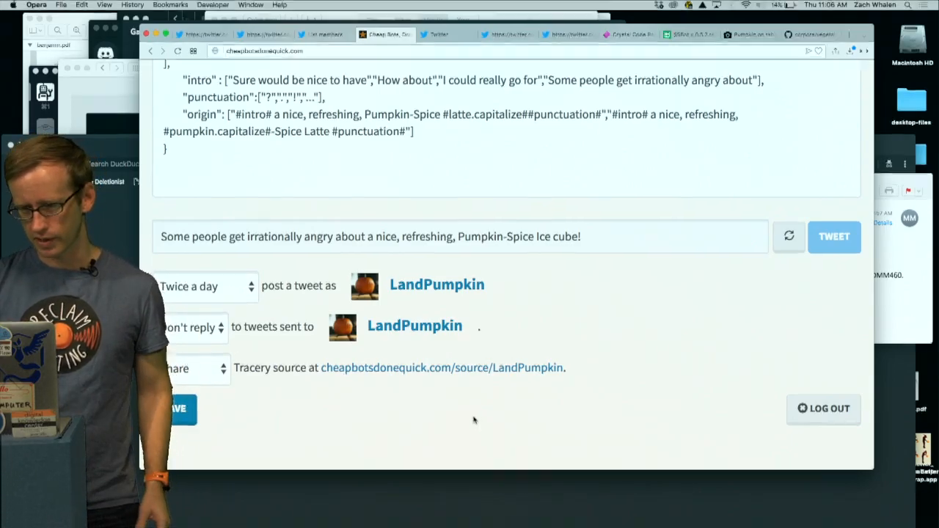
{"action": "left_click", "coordinate": [176, 409]}
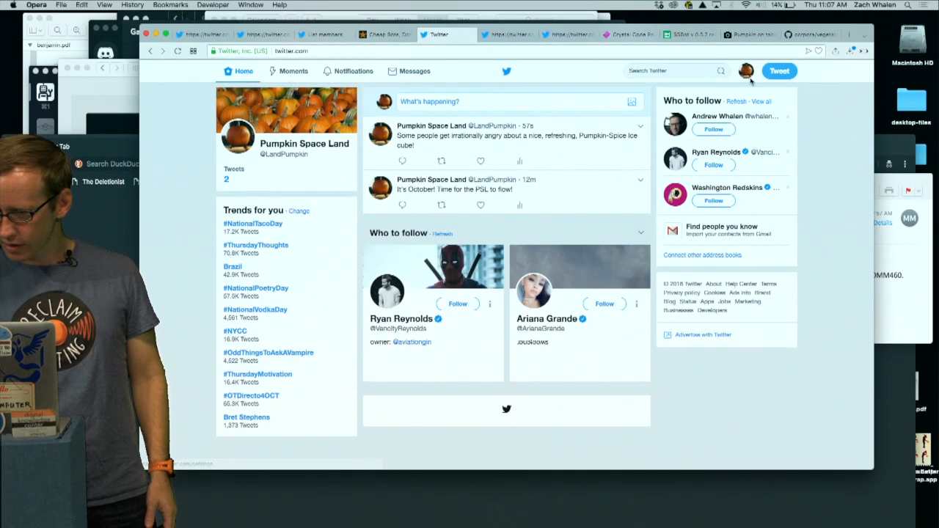
On the LandPumpkin profile, add the Cheap Bots source link, choose an orange theme, and save
{"action": "left_click", "coordinate": [286, 132]}
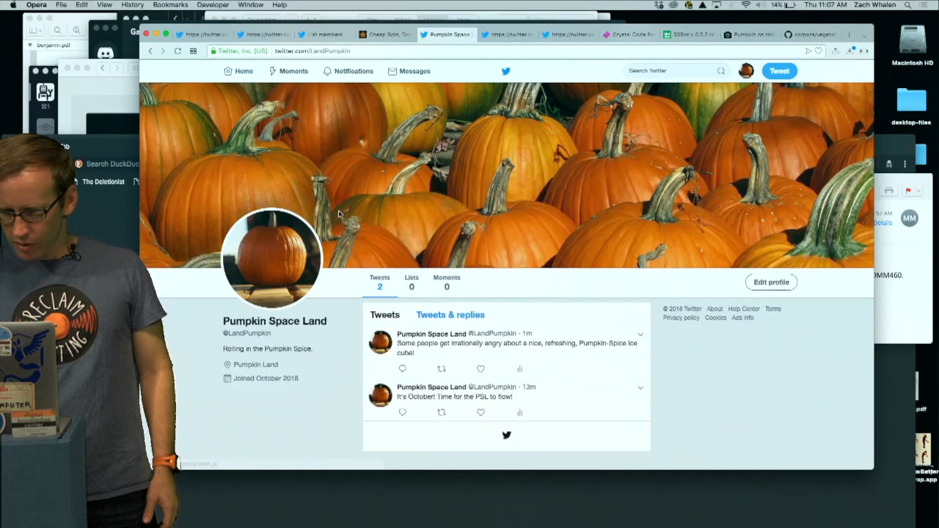
{"action": "scroll", "scroll_direction": "down", "scroll_amount": 3}
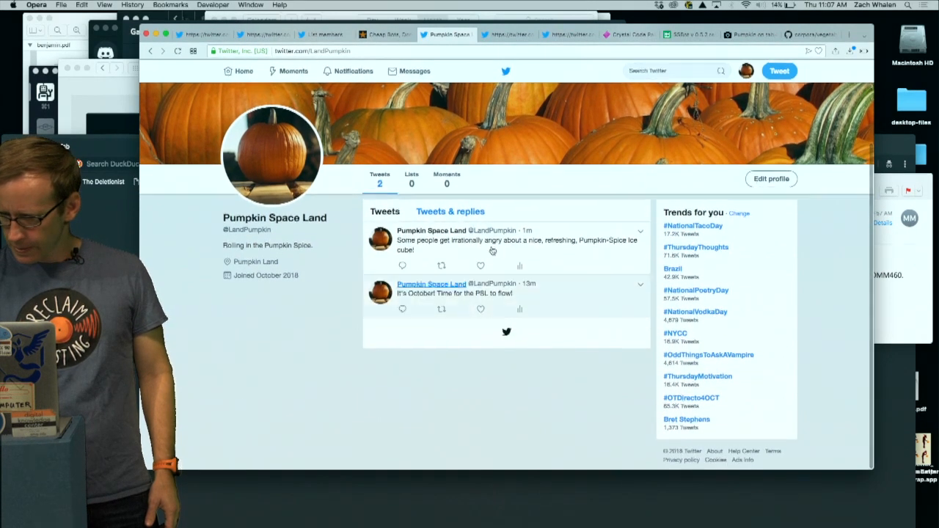
{"action": "left_click", "coordinate": [770, 178]}
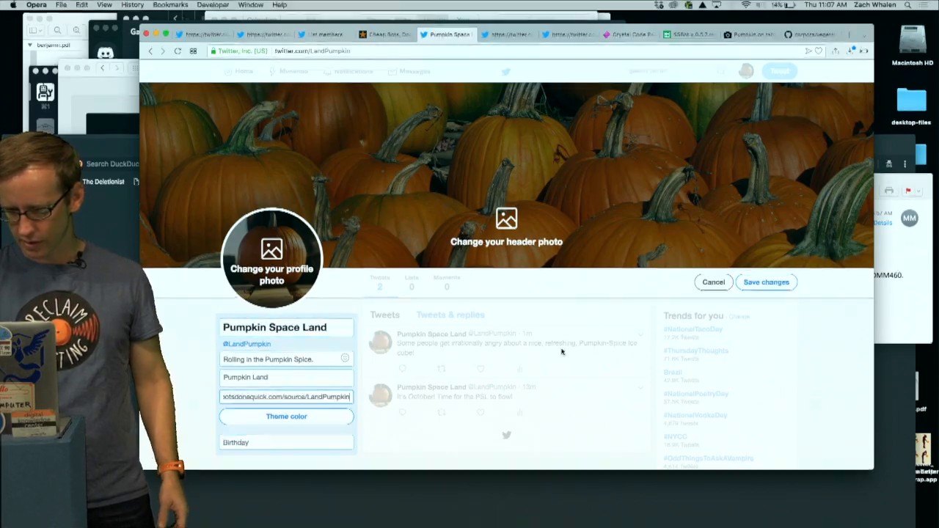
{"action": "left_click", "coordinate": [286, 416]}
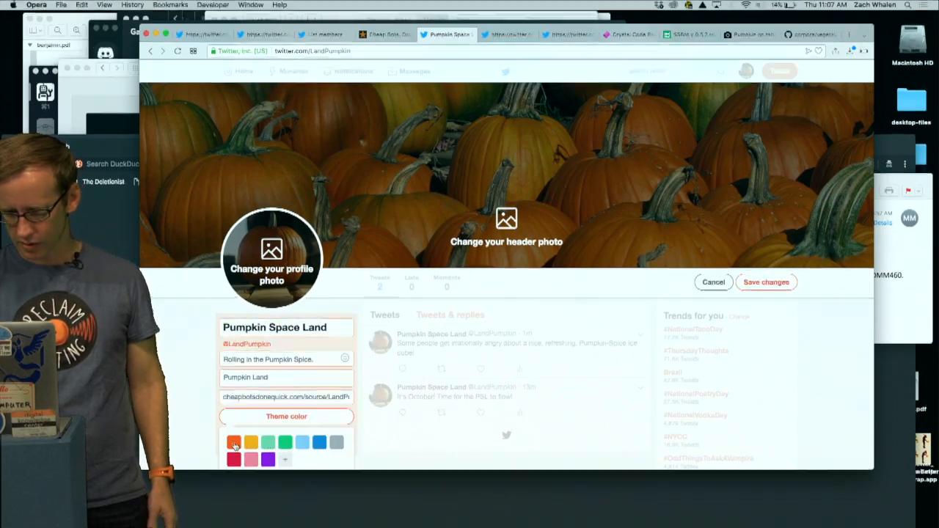
{"action": "left_click", "coordinate": [250, 442]}
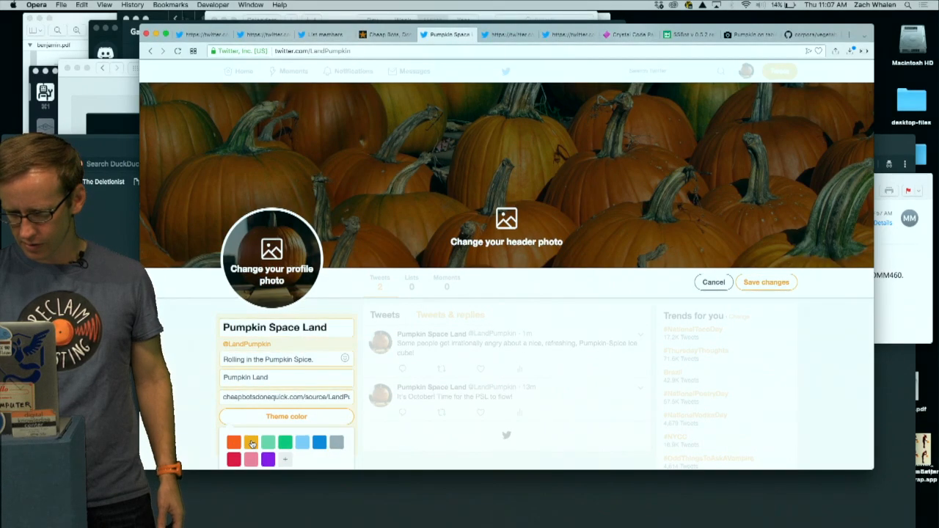
{"action": "left_click", "coordinate": [233, 442]}
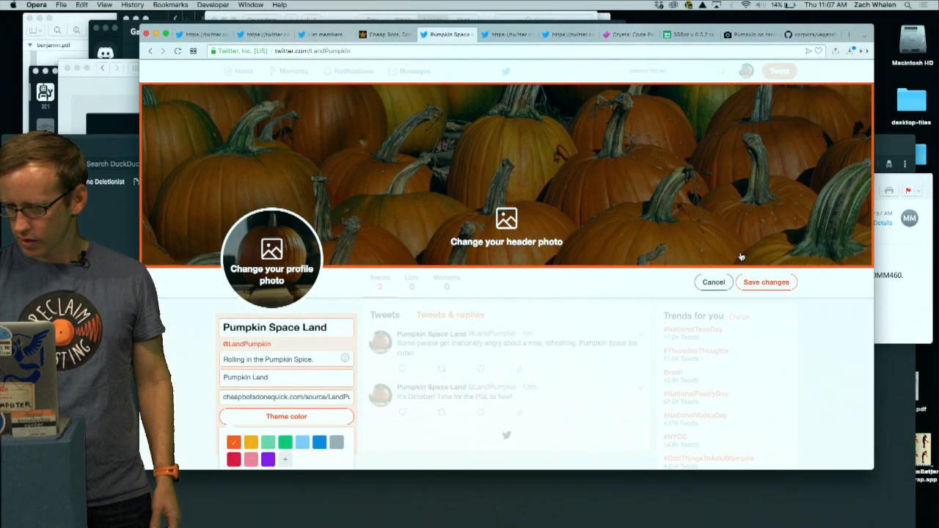
{"action": "left_click", "coordinate": [765, 282]}
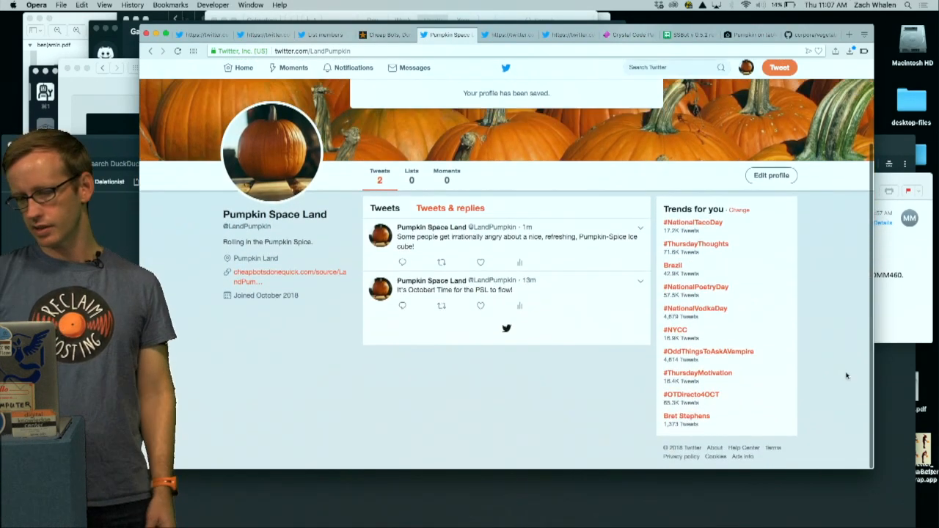